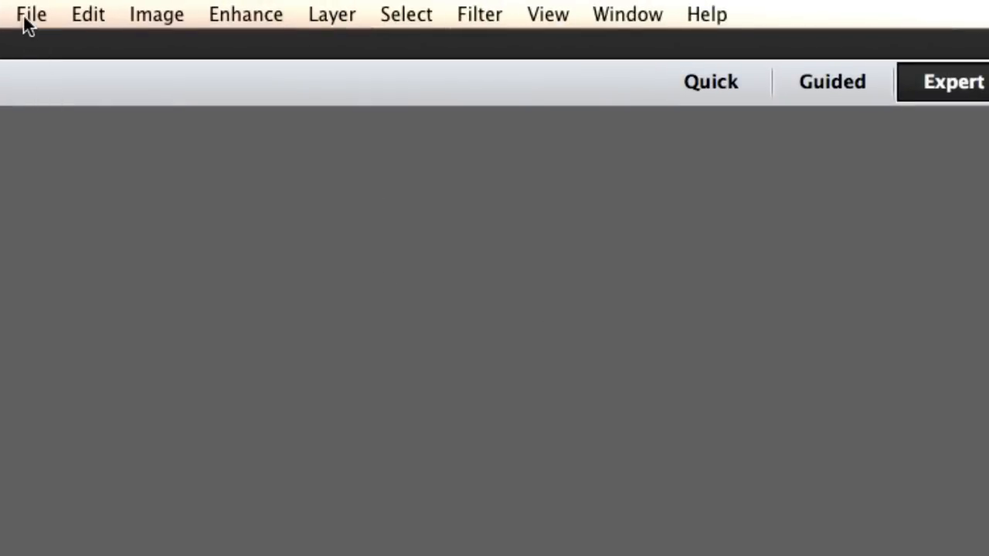
Create a new blank 14 × 16 inch, 300 ppi document with a transparent background
left_click(31, 14)
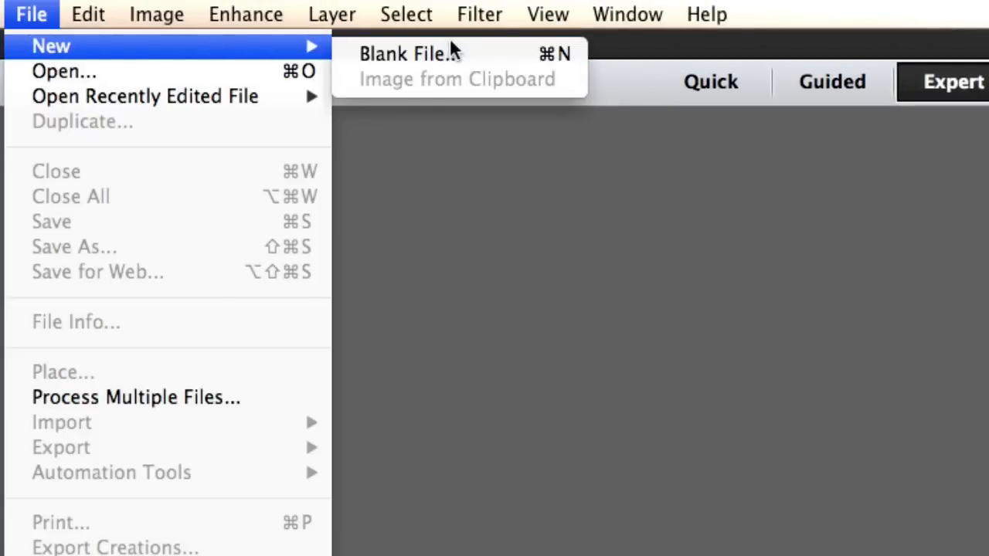
left_click(408, 51)
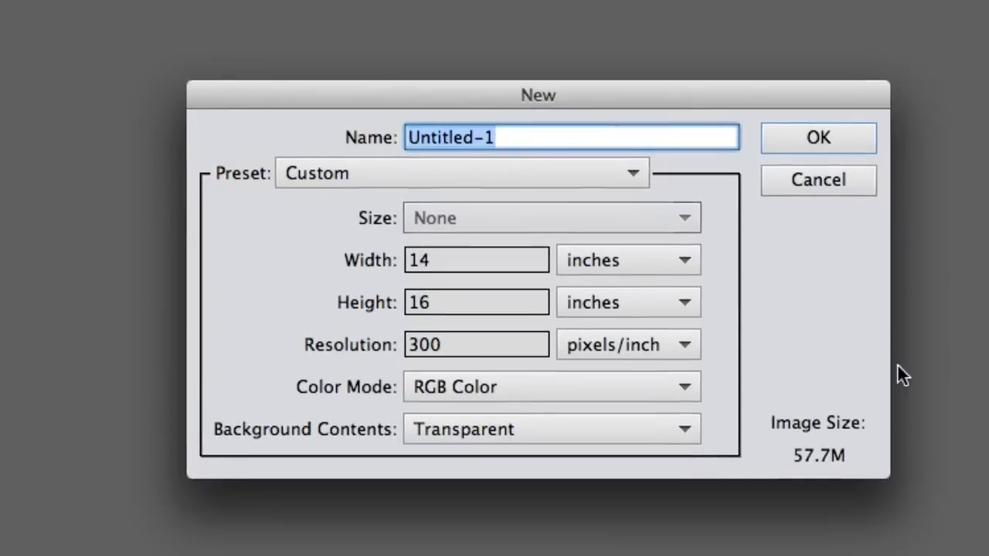
mouse_move(566, 473)
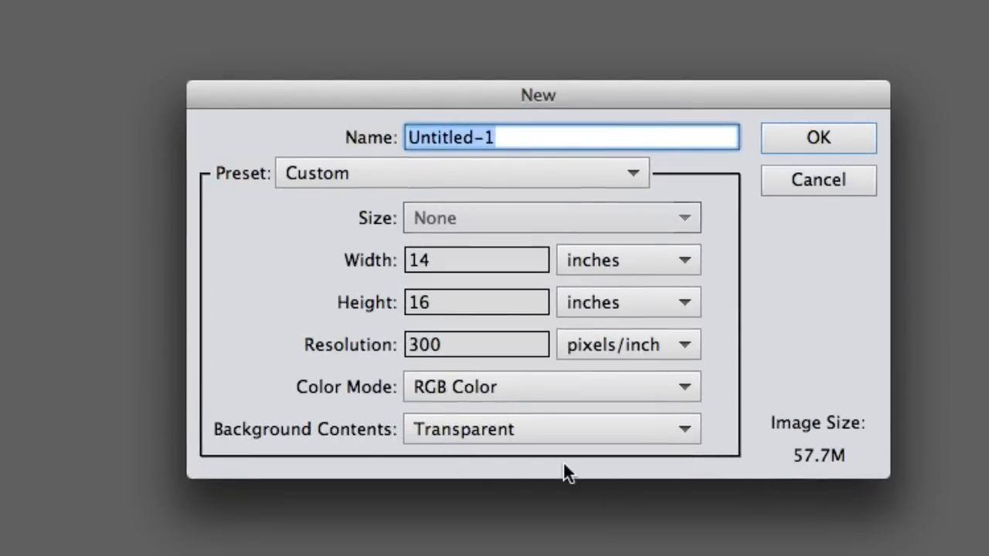
mouse_move(445, 290)
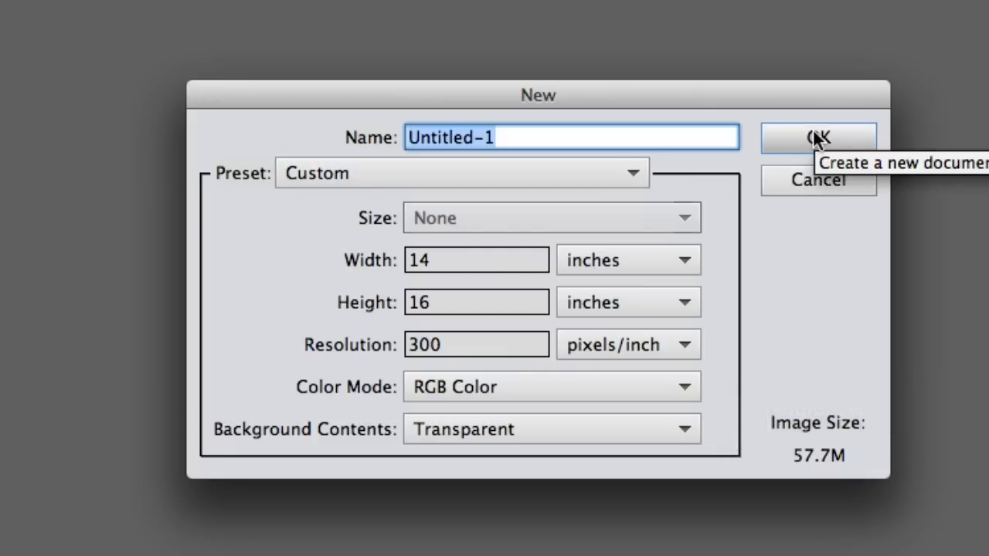
left_click(819, 139)
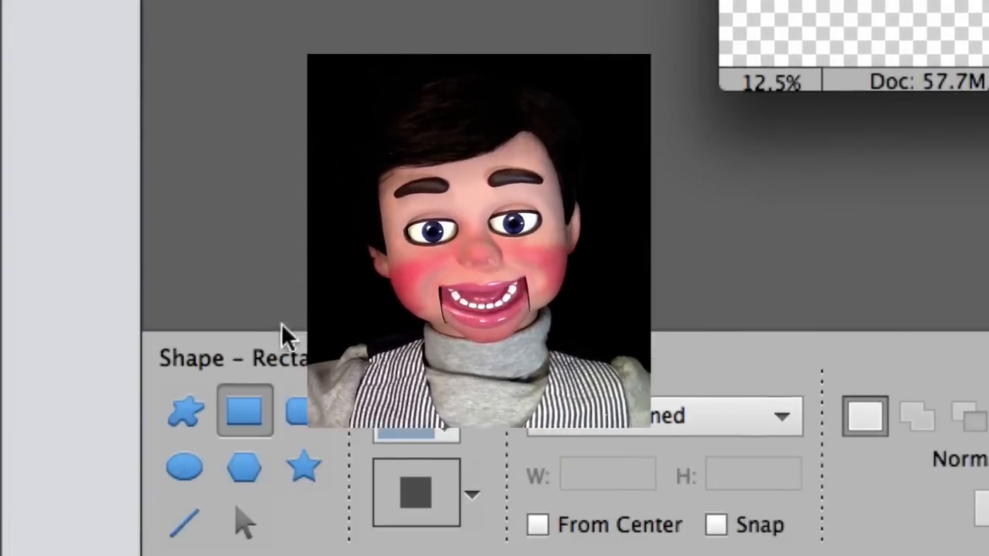
mouse_move(186, 429)
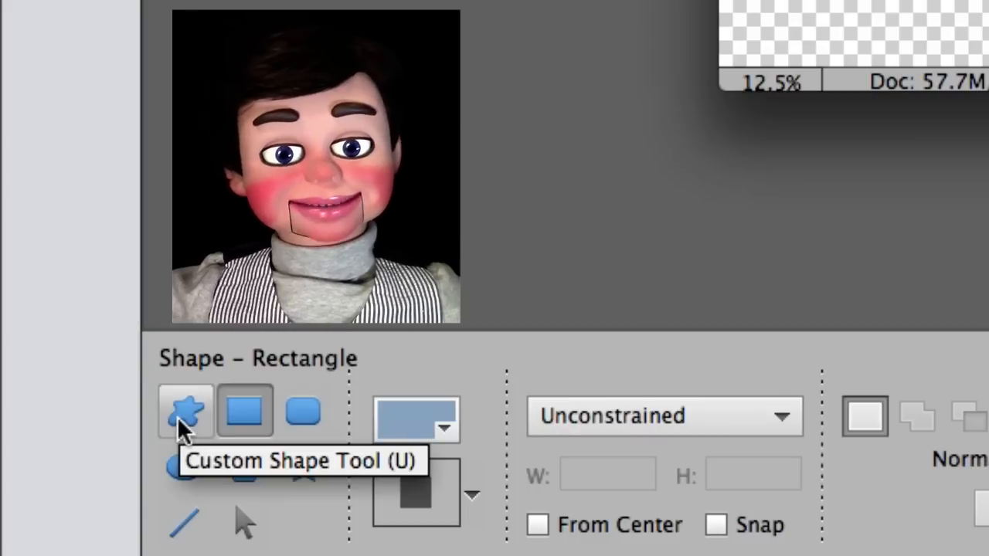
Choose the heart custom shape and a pink foreground colour for drawing it
left_click(185, 414)
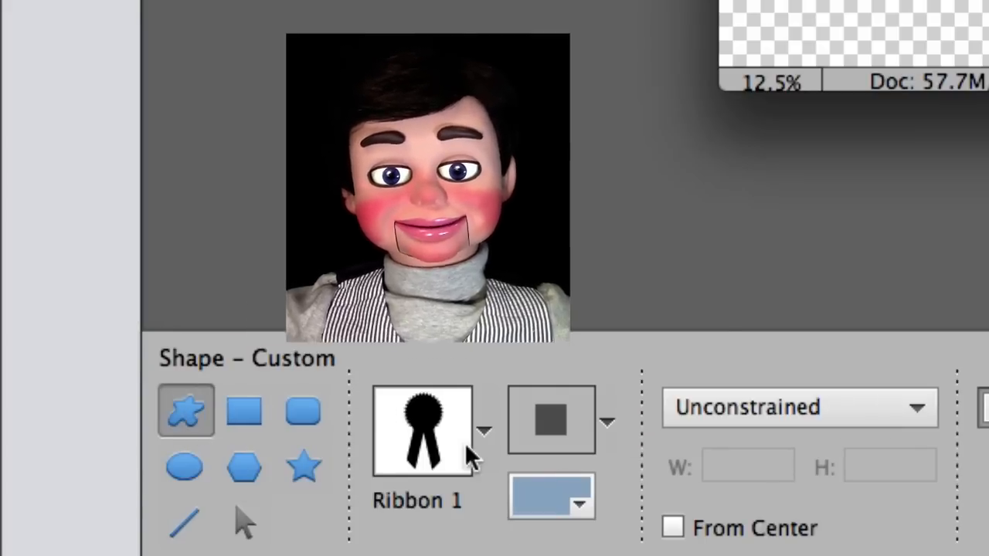
left_click(485, 432)
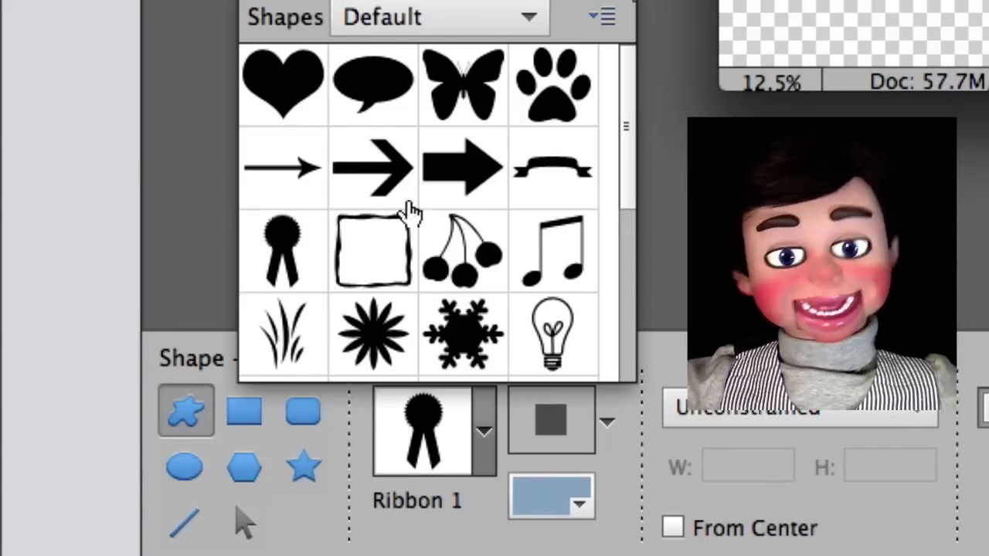
scroll("down", 3)
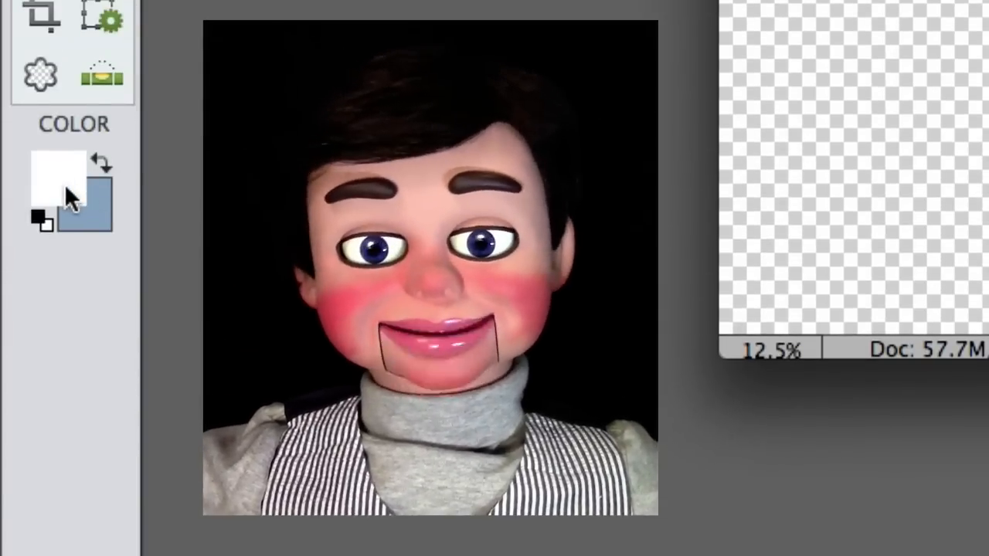
left_click(58, 176)
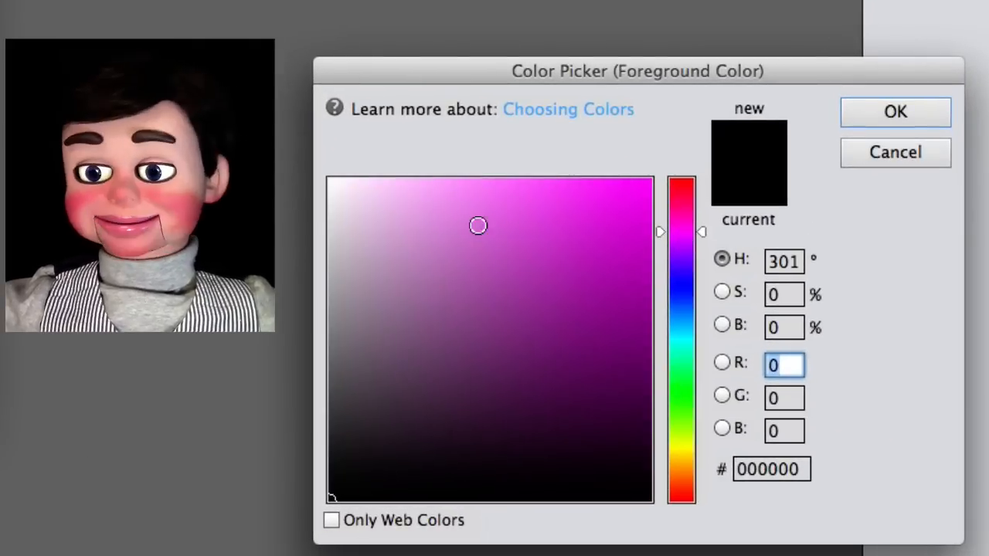
left_click(420, 199)
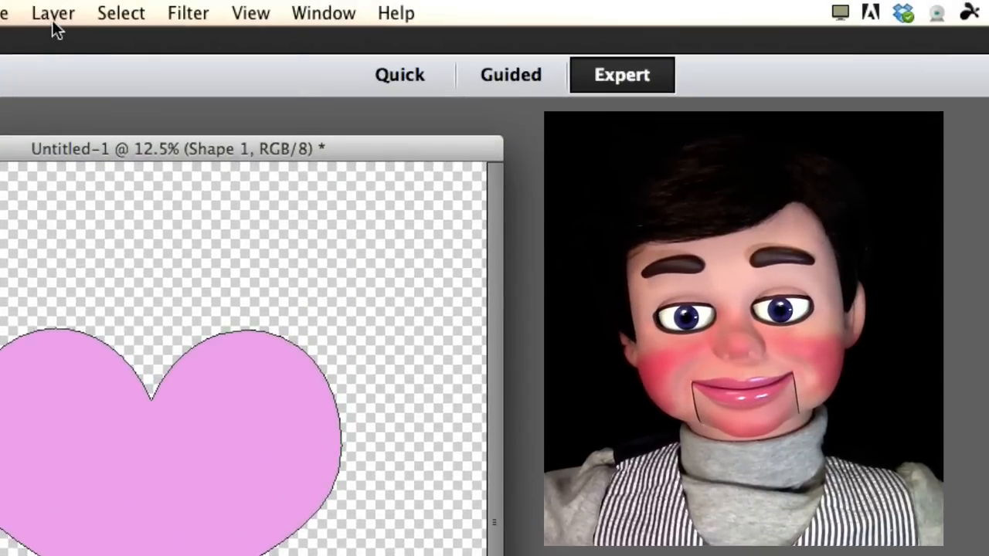
Add a light-pink inner glow to the heart layer with size 250 and 100% opacity
left_click(53, 12)
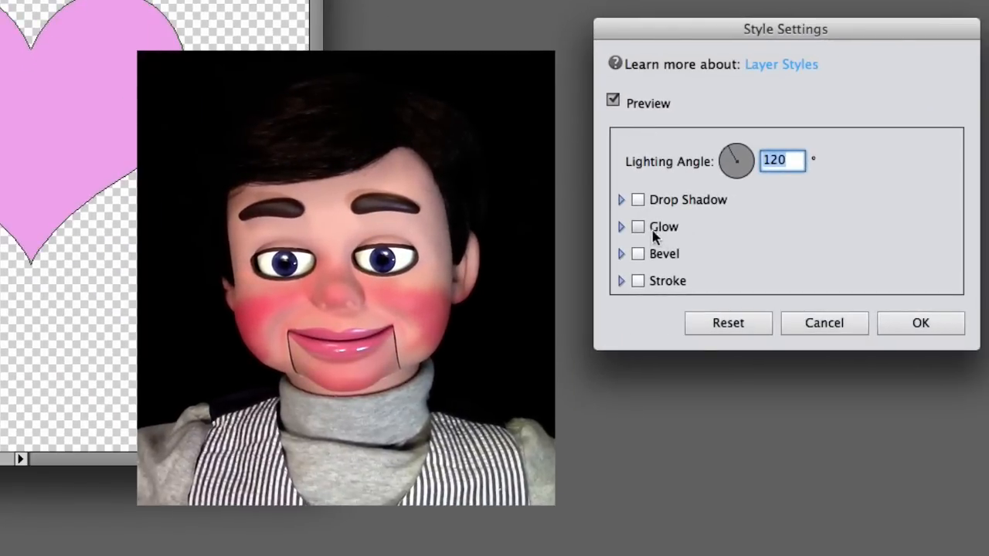
left_click(638, 226)
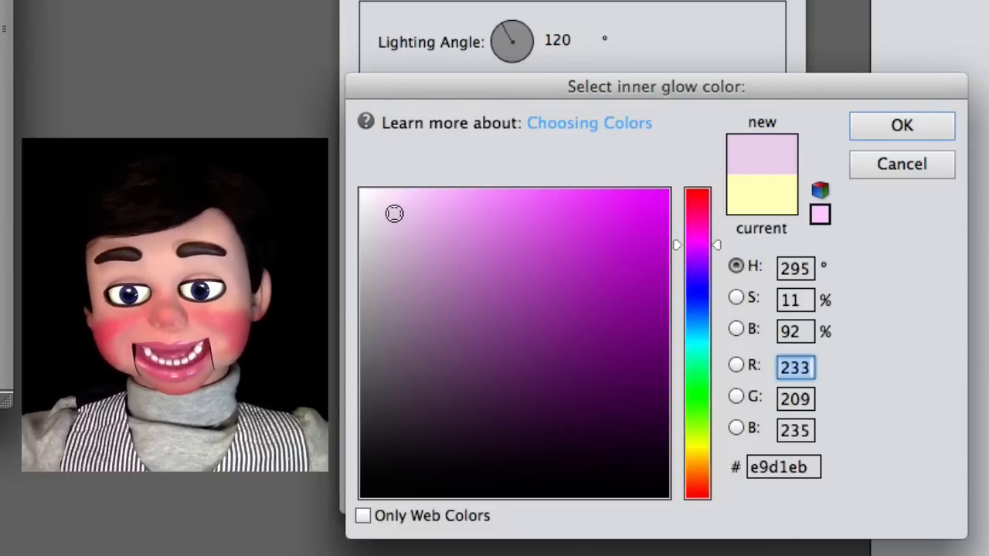
left_click(901, 126)
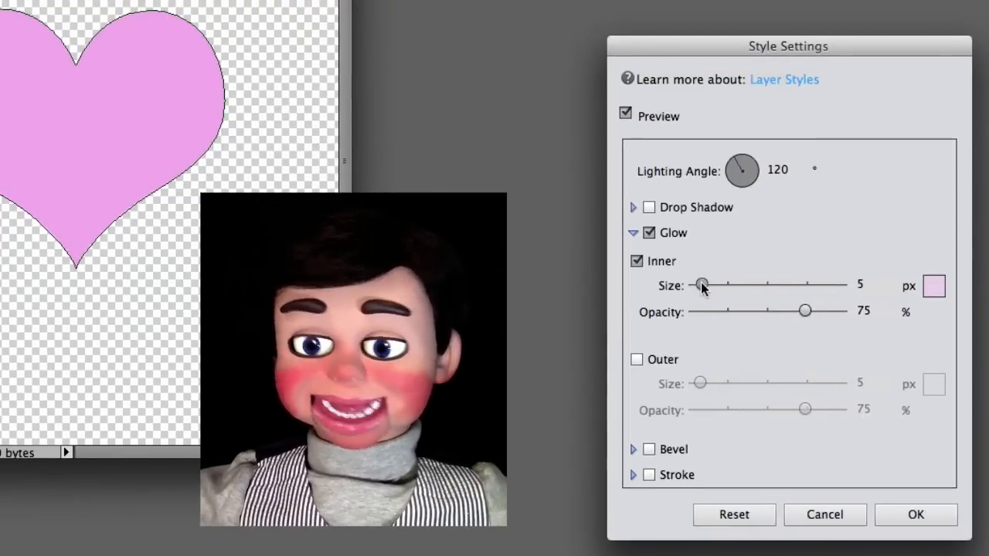
left_click_drag(700, 284, 808, 284)
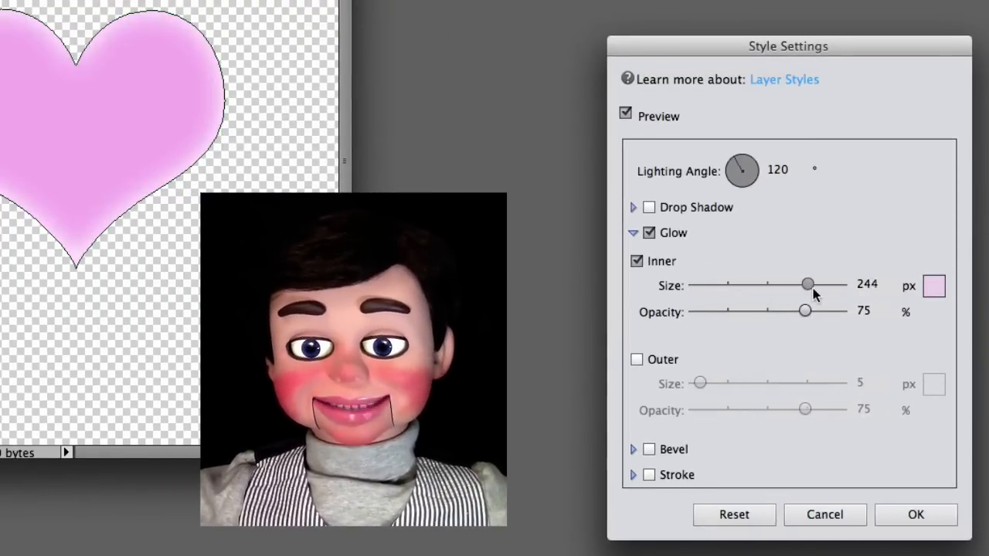
left_click_drag(810, 285, 842, 284)
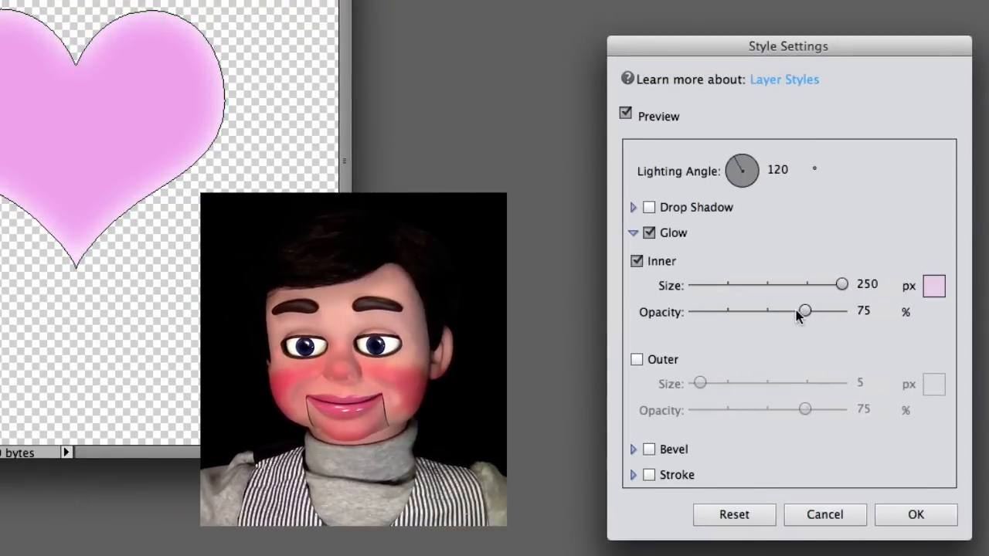
left_click_drag(805, 310, 842, 310)
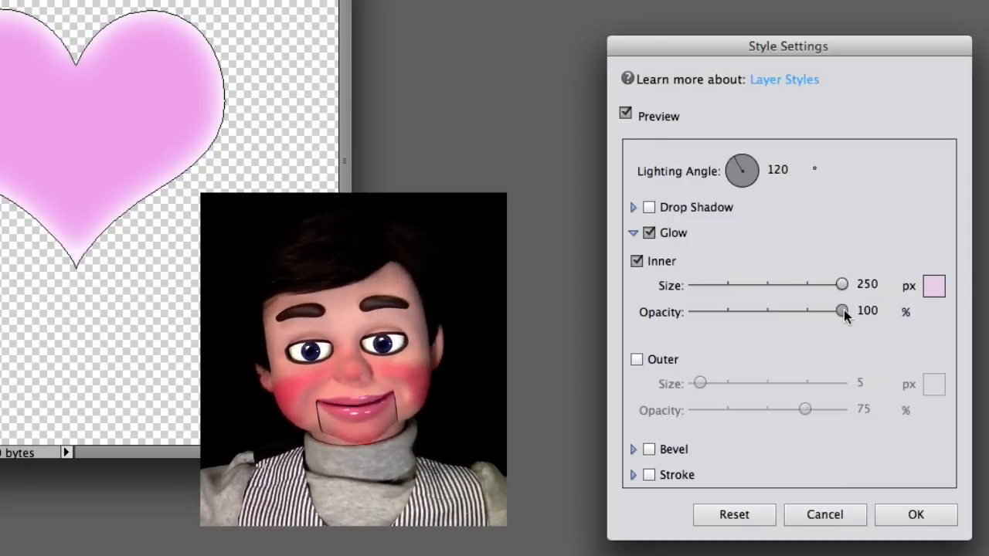
left_click_drag(840, 310, 837, 311)
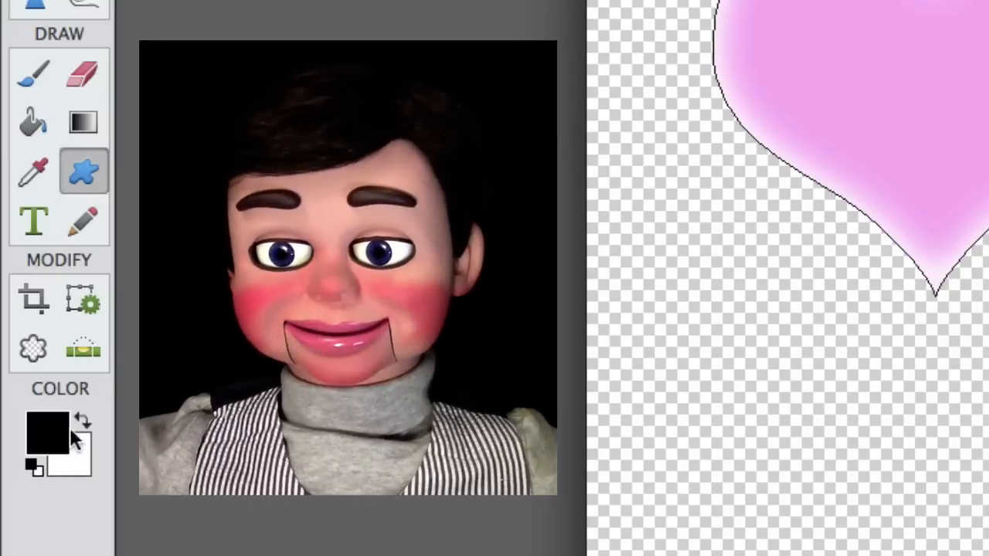
Create a second 14 × 14 inch document filled with the black background colour
left_click(84, 422)
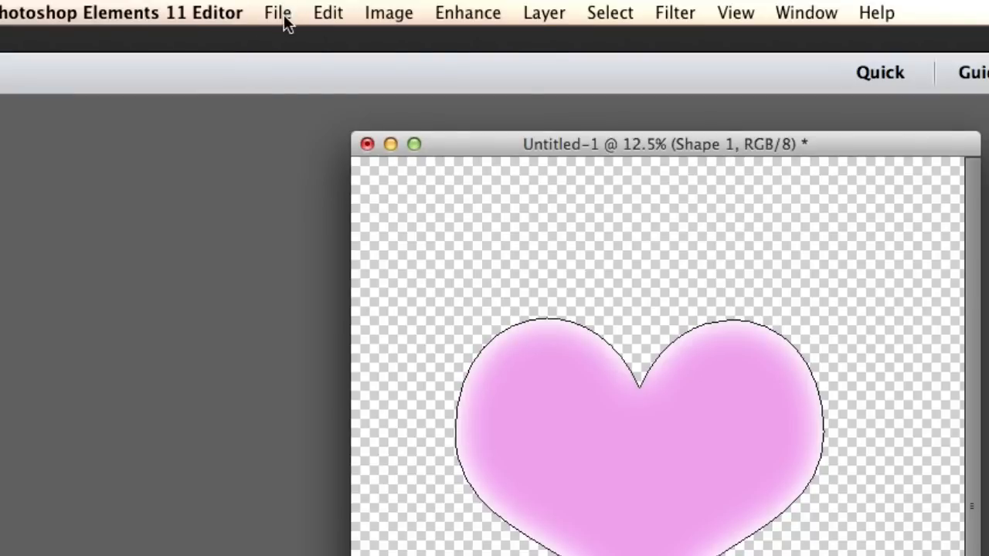
left_click(276, 12)
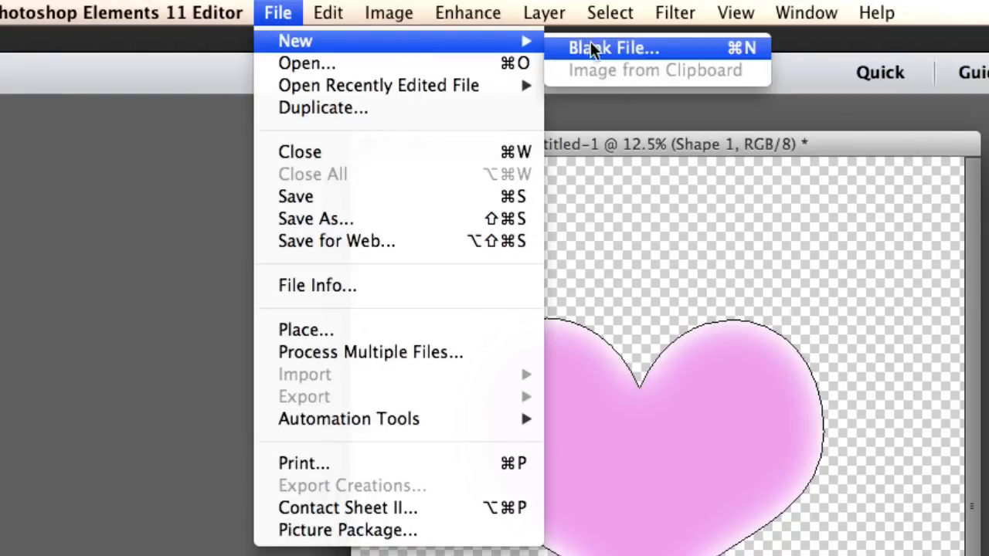
left_click(614, 48)
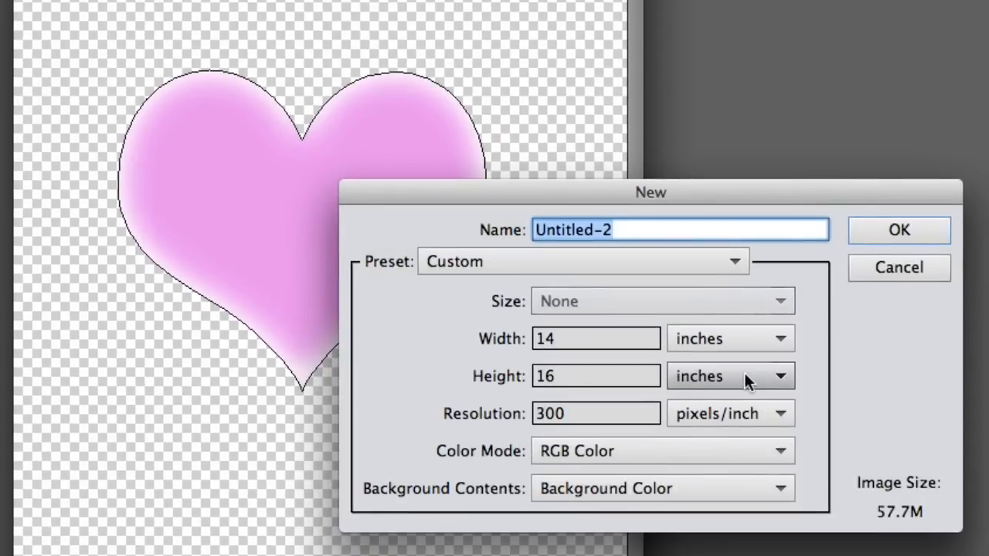
left_click(594, 375)
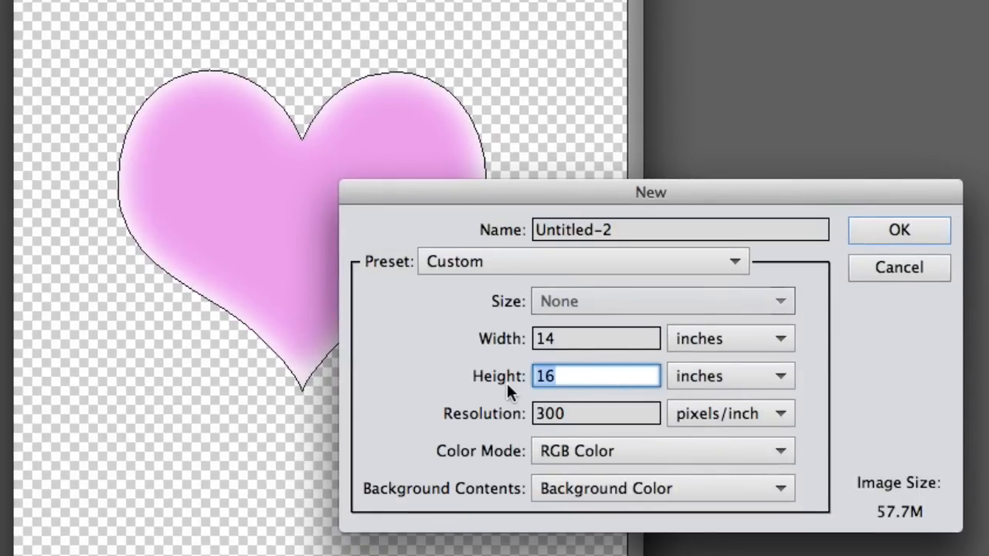
type("14")
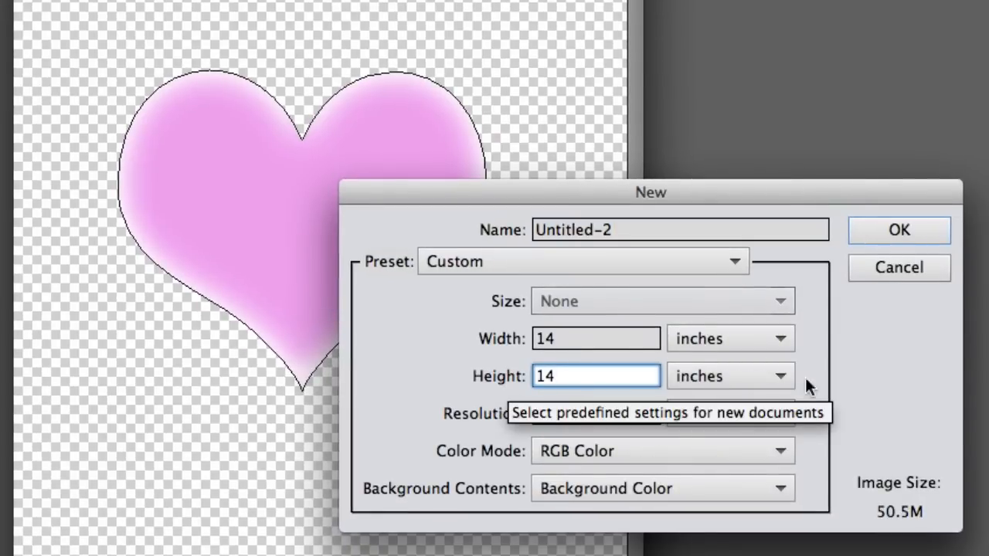
left_click(899, 229)
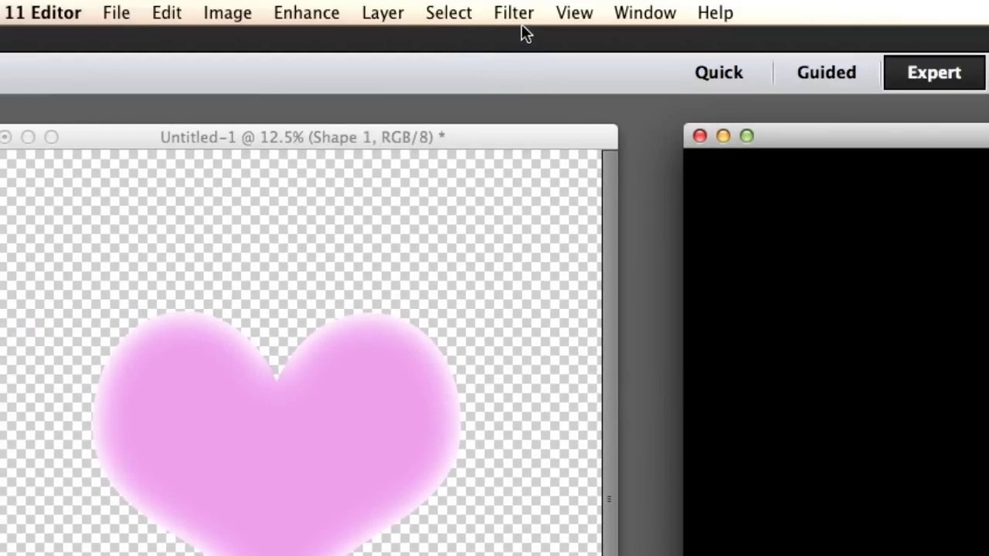
Render a lens flare onto the black document
left_click(513, 13)
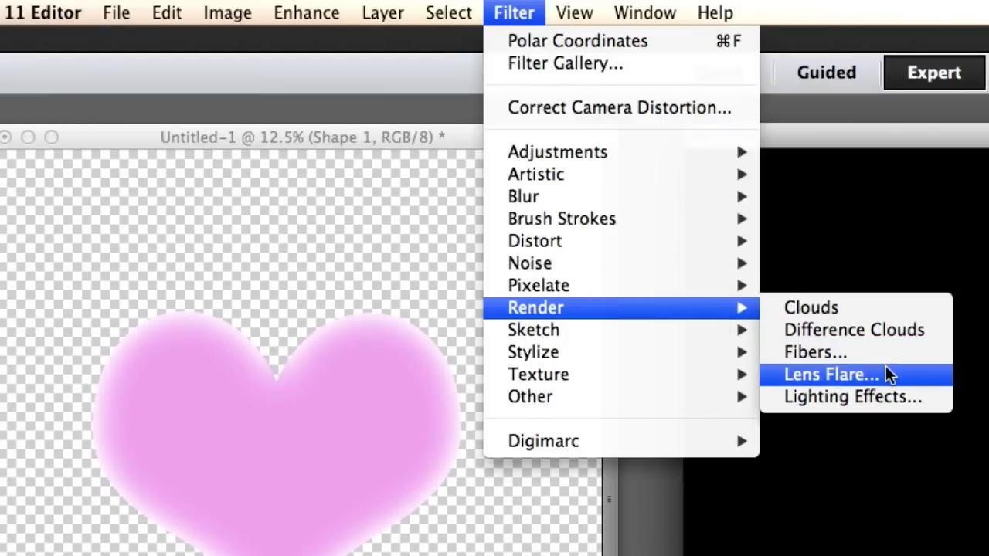
left_click(827, 376)
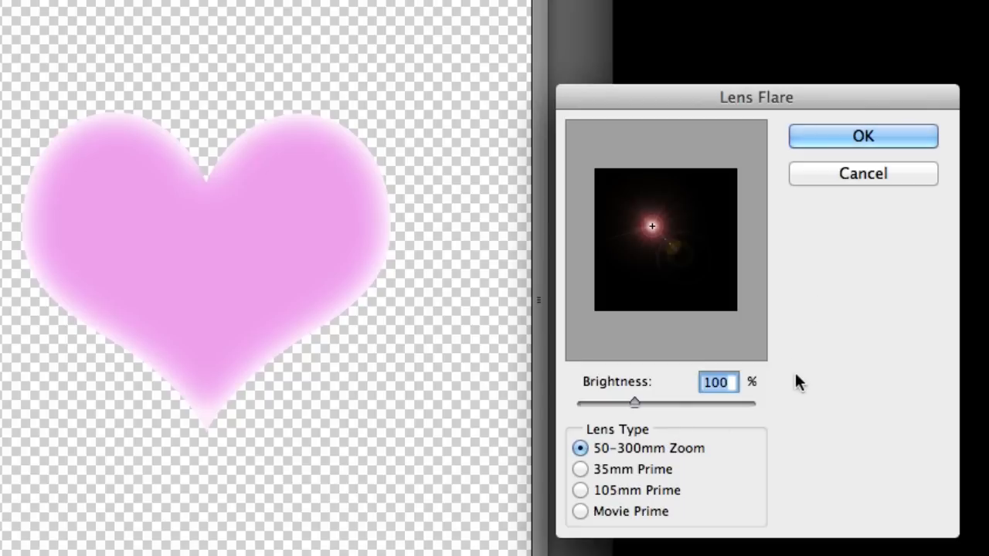
left_click(862, 136)
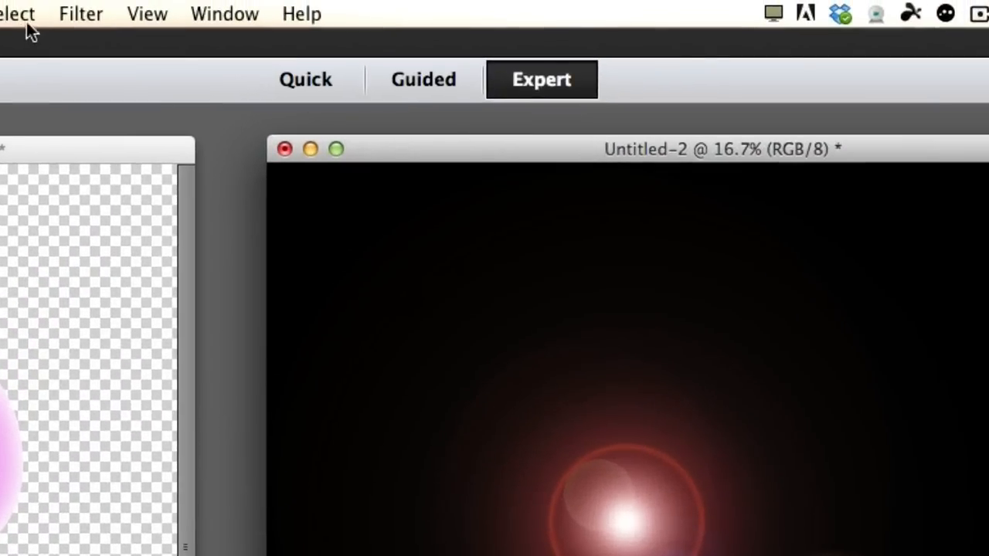
Distort the flare with a polar-to-rectangular Polar Coordinates filter
left_click(80, 14)
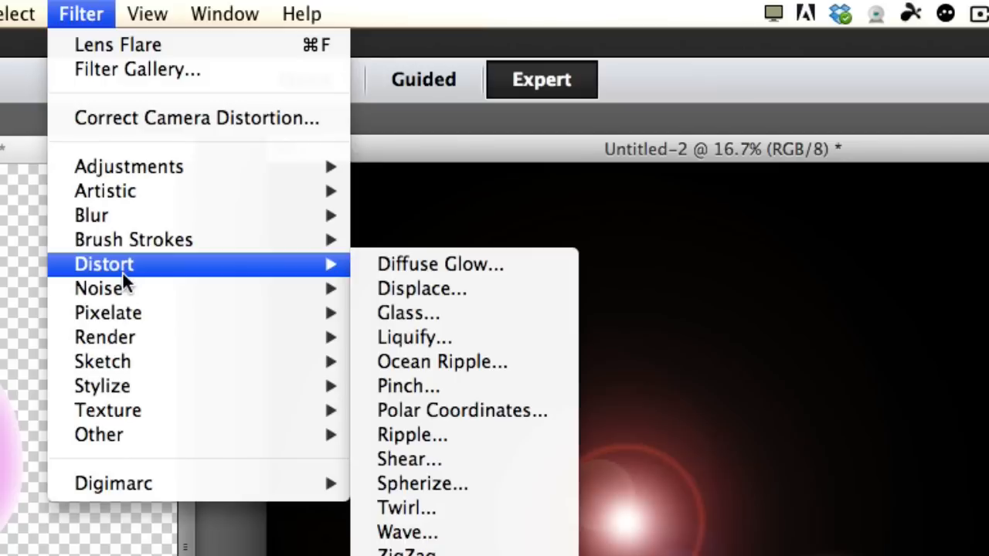
mouse_move(473, 417)
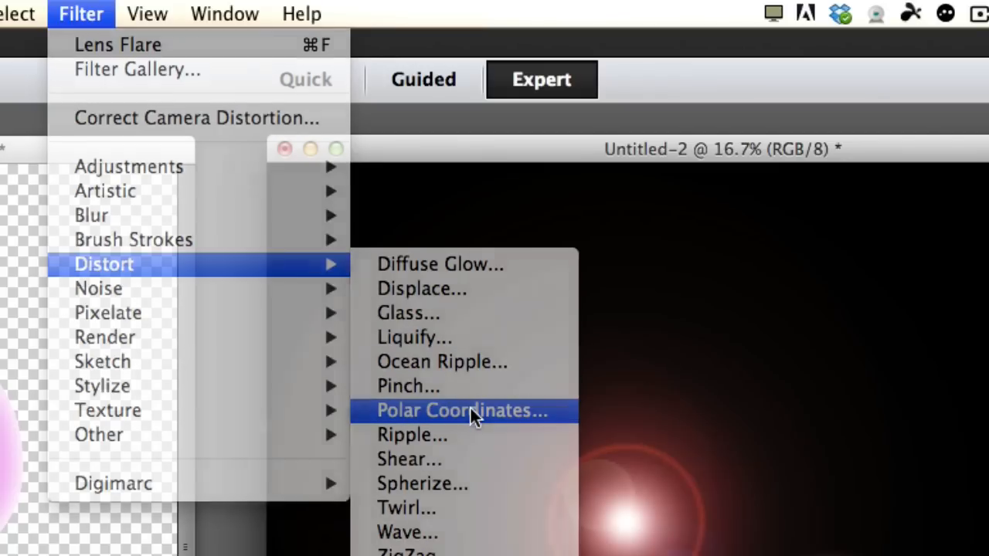
left_click(461, 411)
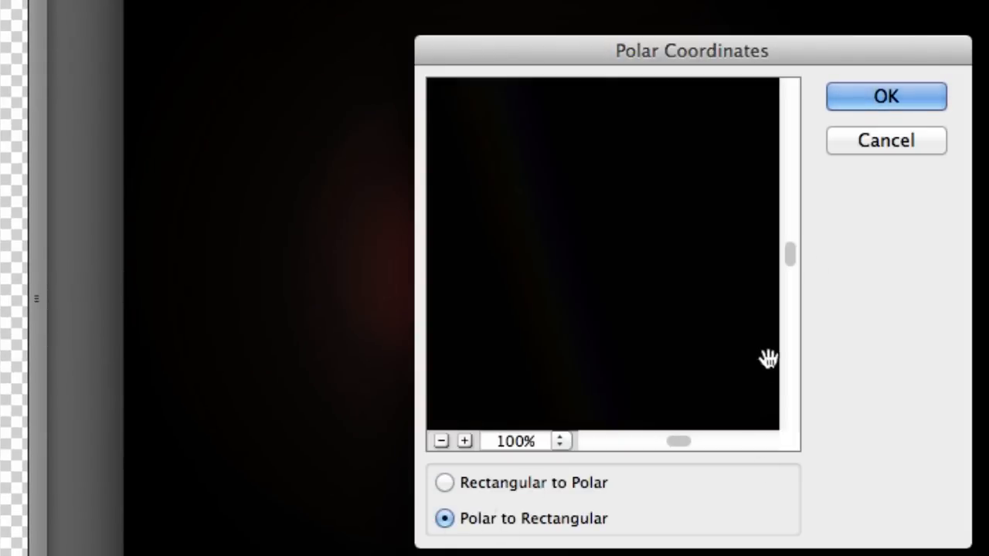
left_click(890, 96)
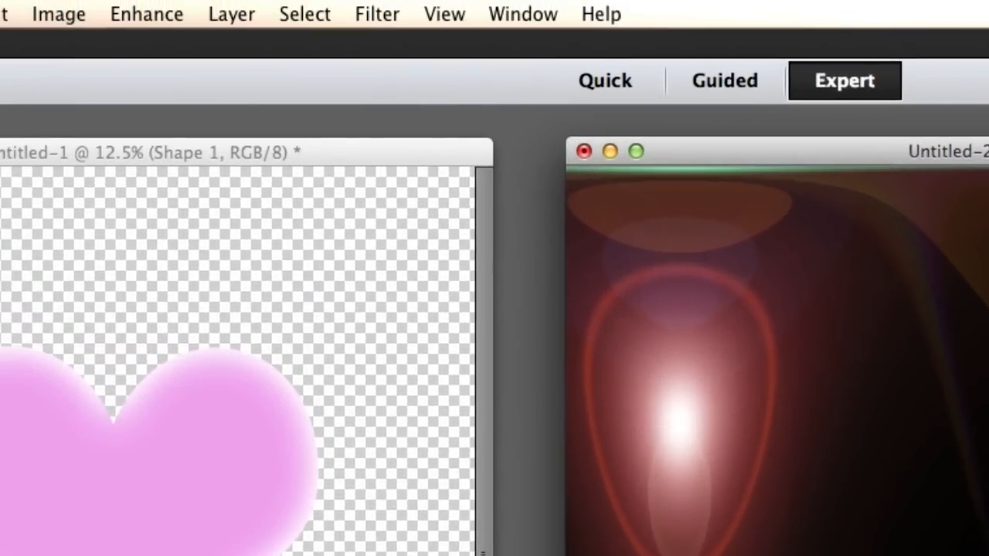
Flip the flare image vertically
left_click(59, 14)
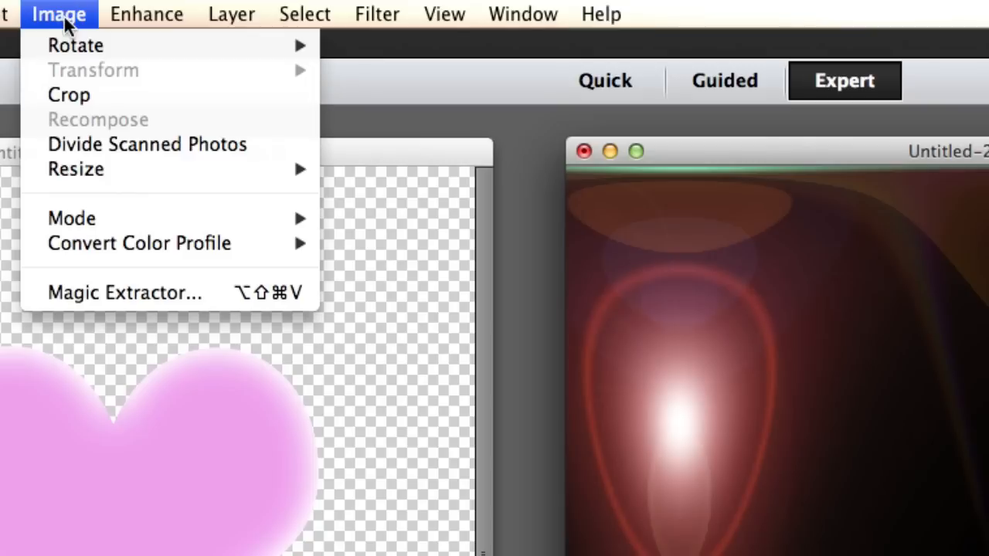
mouse_move(75, 45)
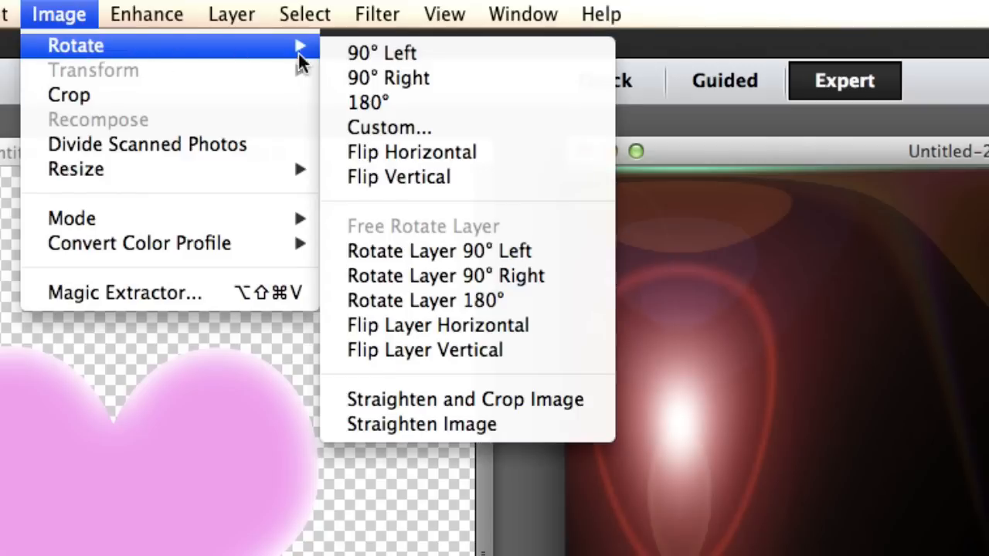
mouse_move(420, 181)
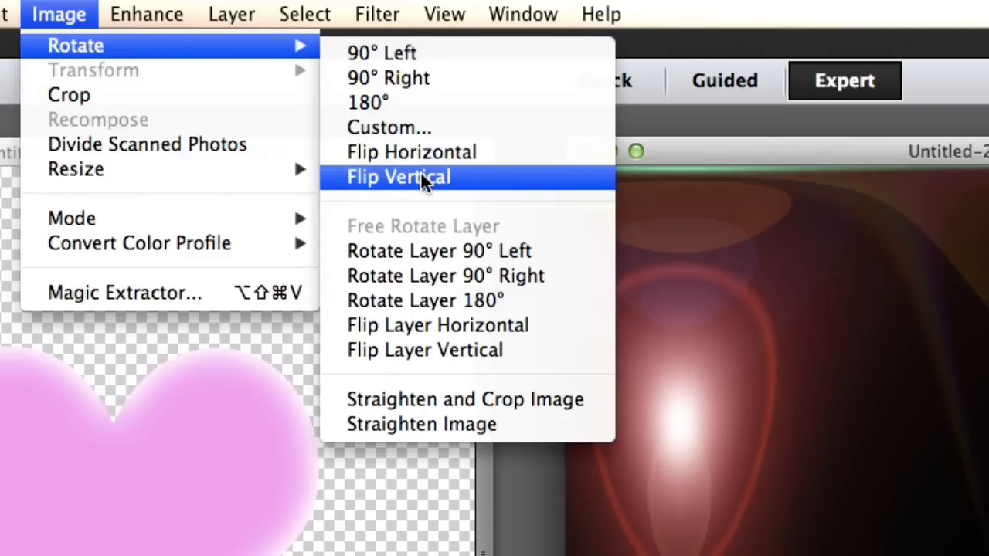
left_click(399, 176)
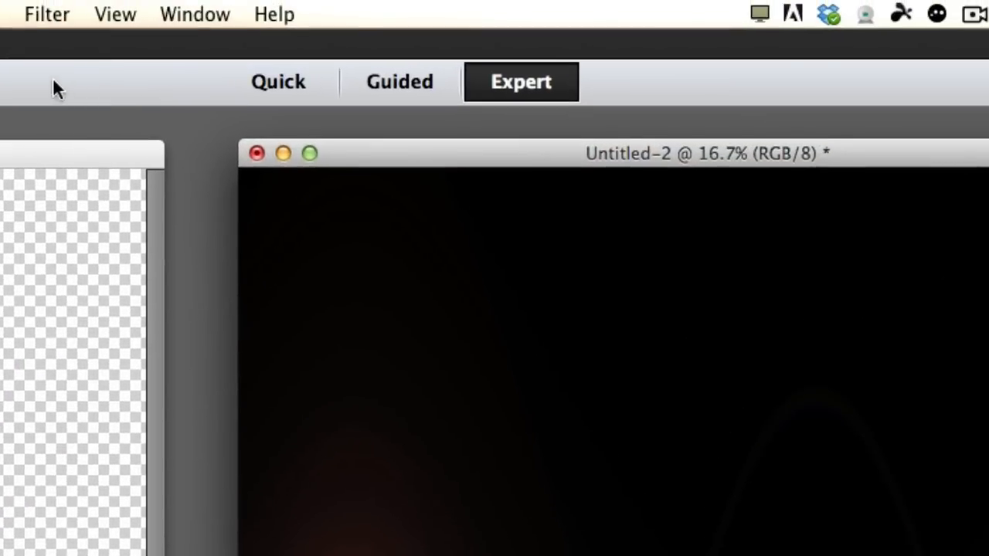
left_click(28, 14)
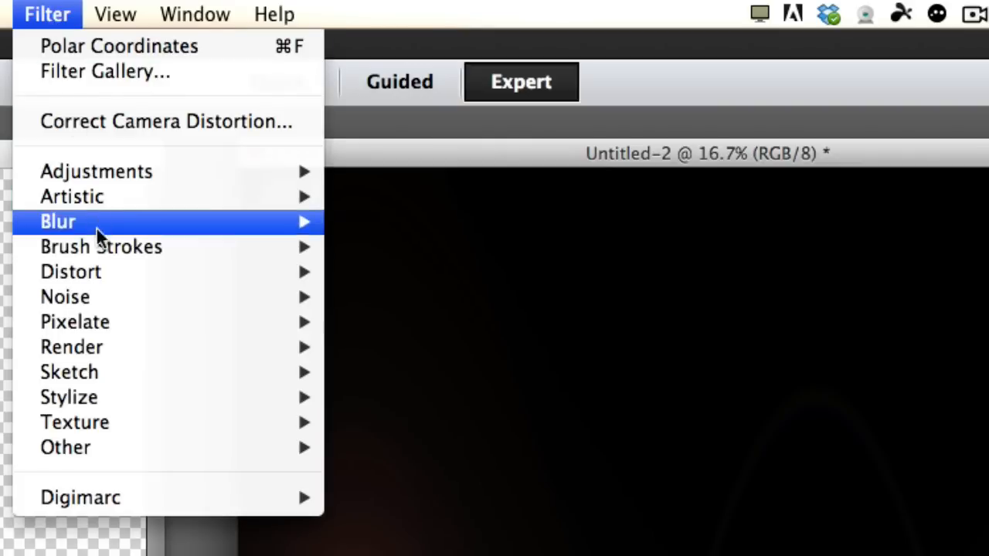
mouse_move(71, 272)
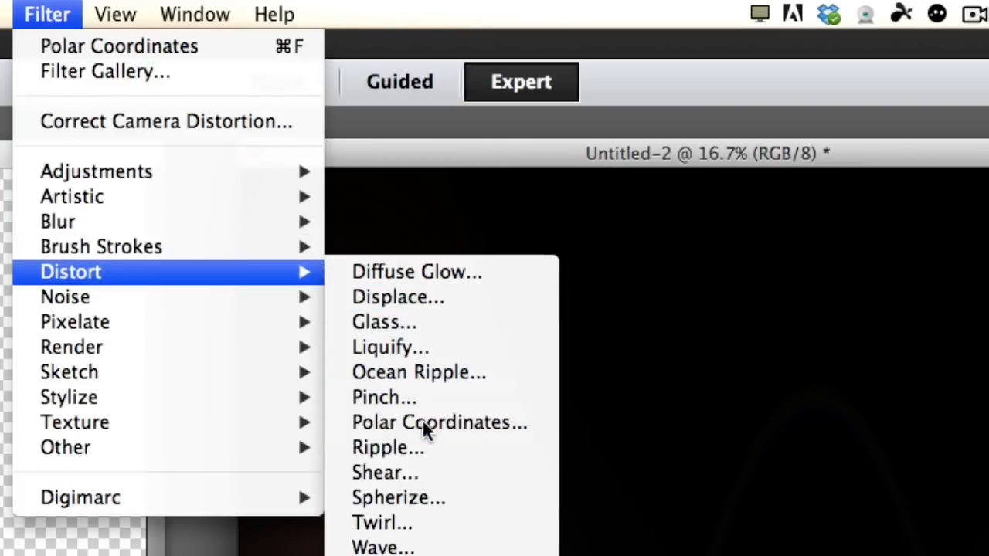
Distort the flipped flare with a rectangular-to-polar Polar Coordinates filter into a glossy orb
left_click(439, 423)
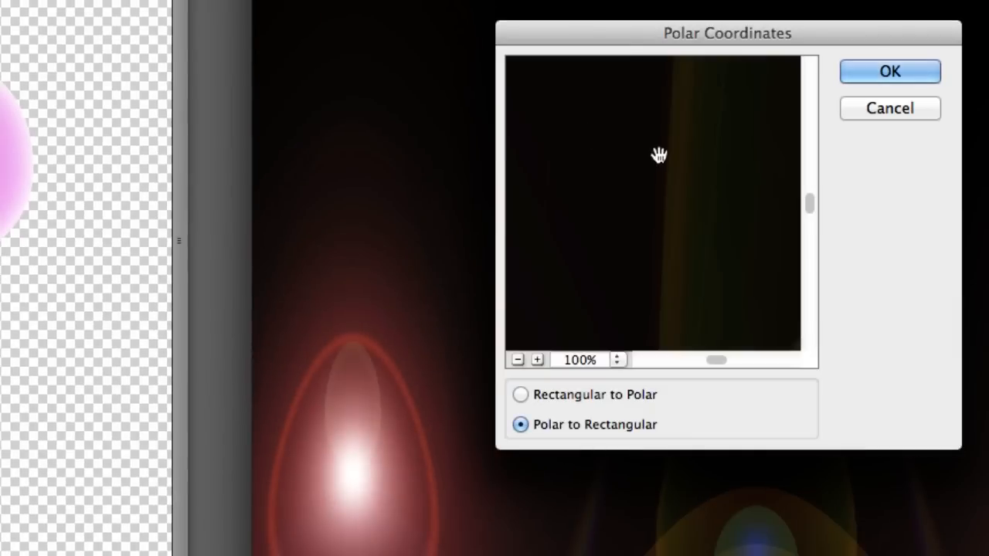
left_click(519, 395)
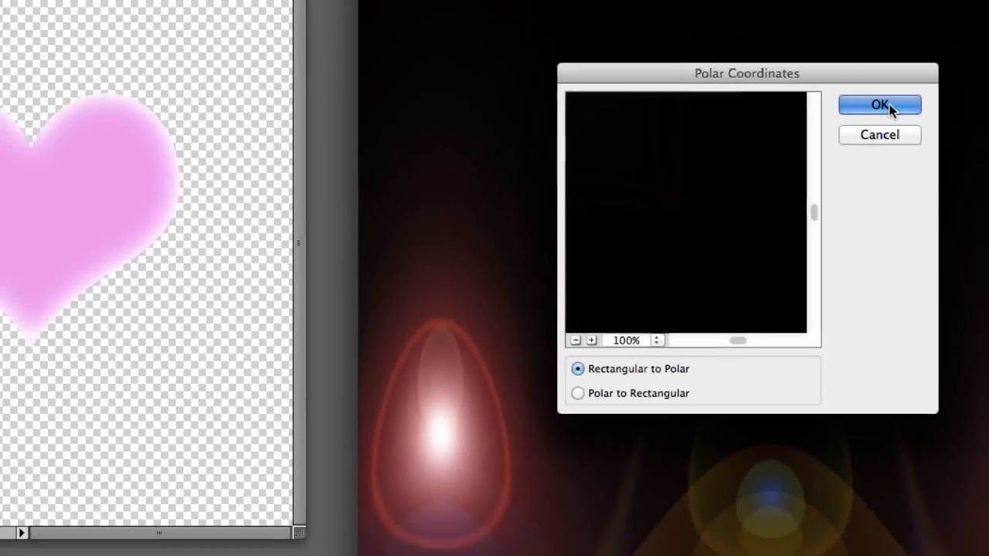
left_click(883, 105)
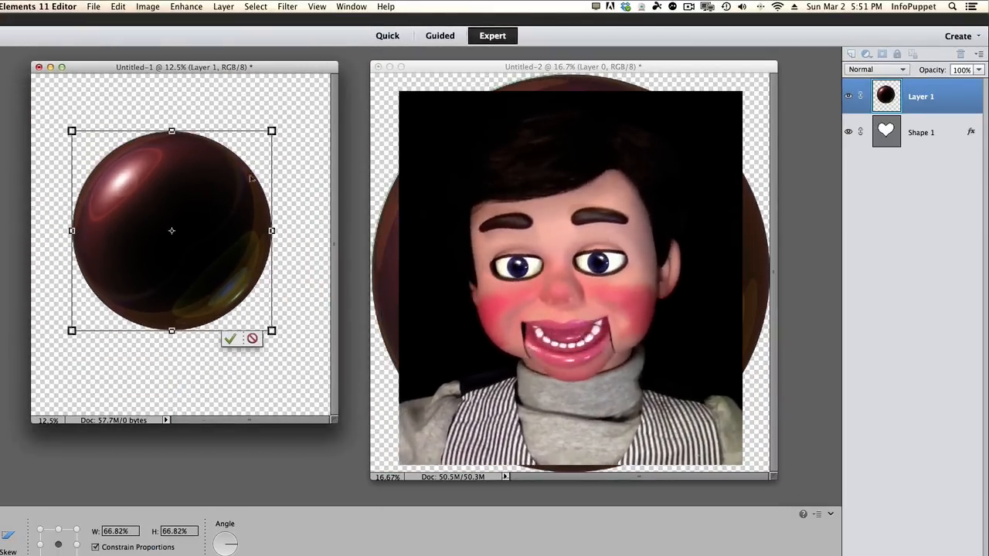
Arrange the document windows and set the glossy ball layer's blend mode to Screen
left_click_drag(172, 330, 171, 324)
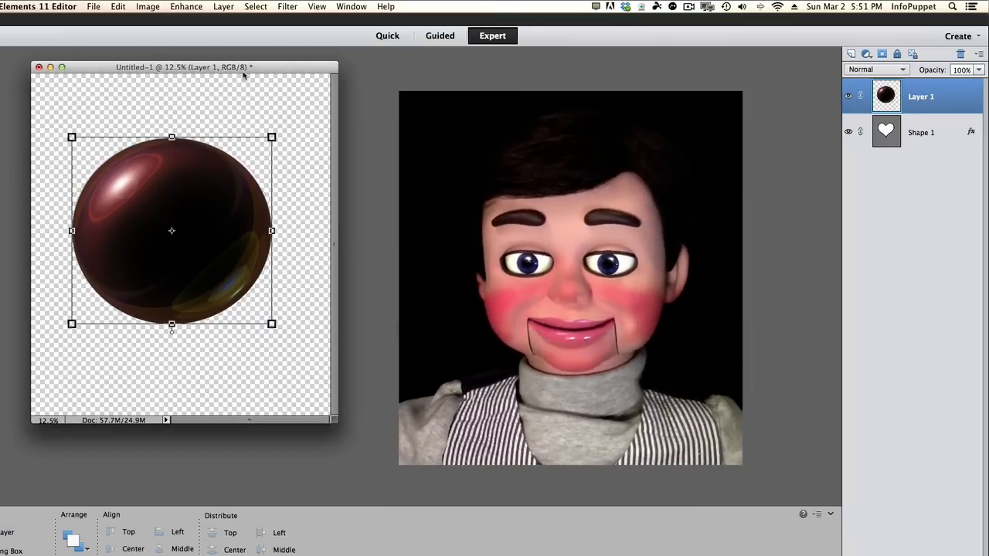
left_click_drag(182, 66, 658, 77)
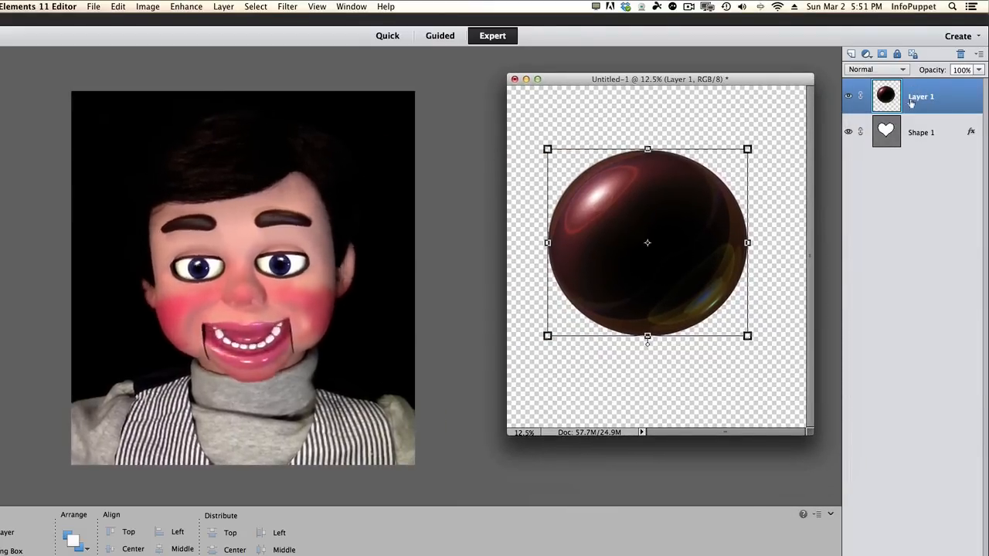
left_click(871, 71)
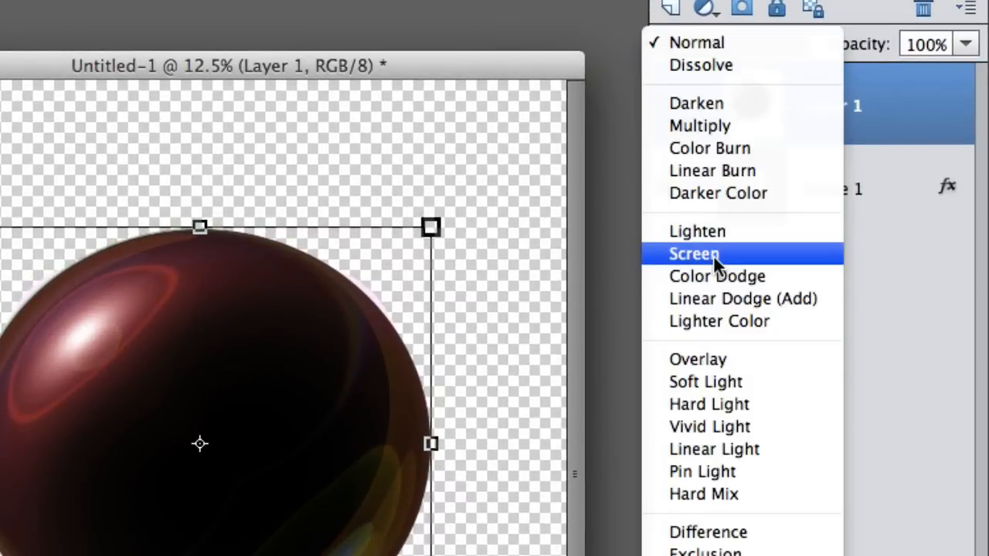
left_click(692, 253)
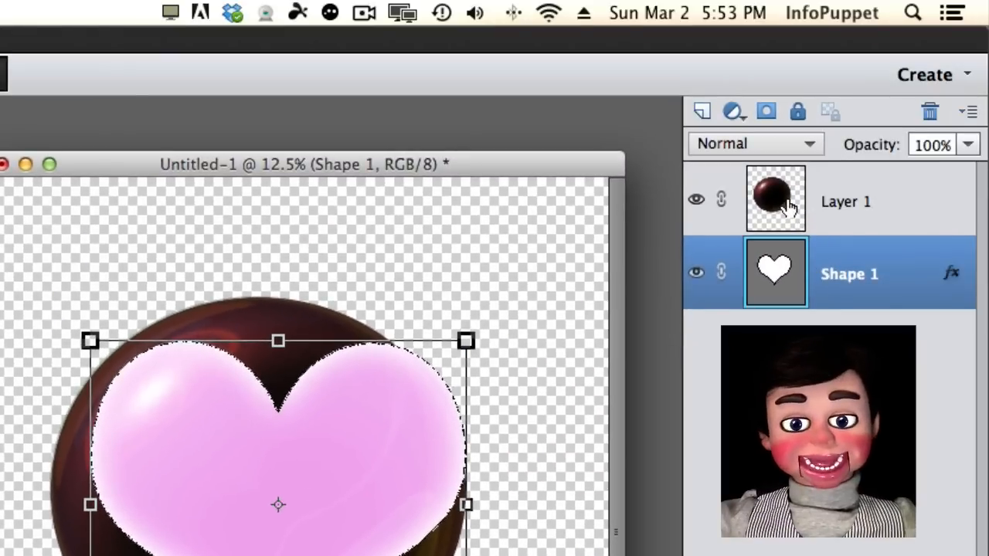
Invert the heart-shaped selection on the ball layer to trim it and toggle the plain heart's visibility
left_click(775, 199)
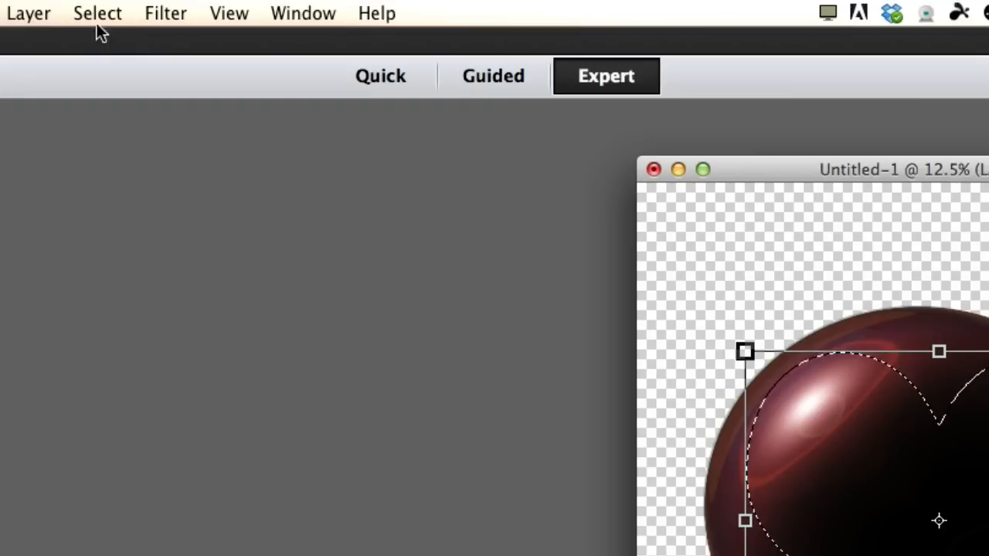
left_click(97, 13)
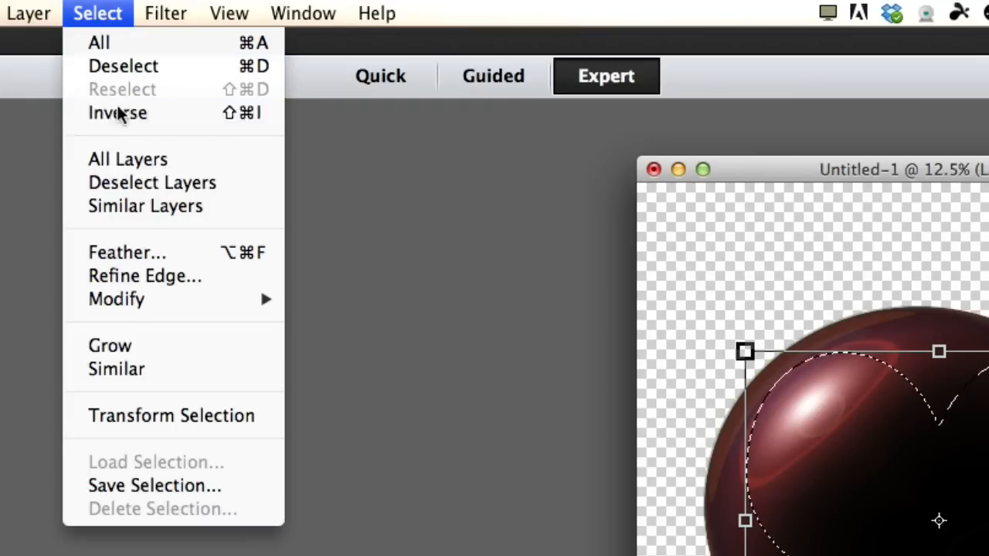
left_click(117, 113)
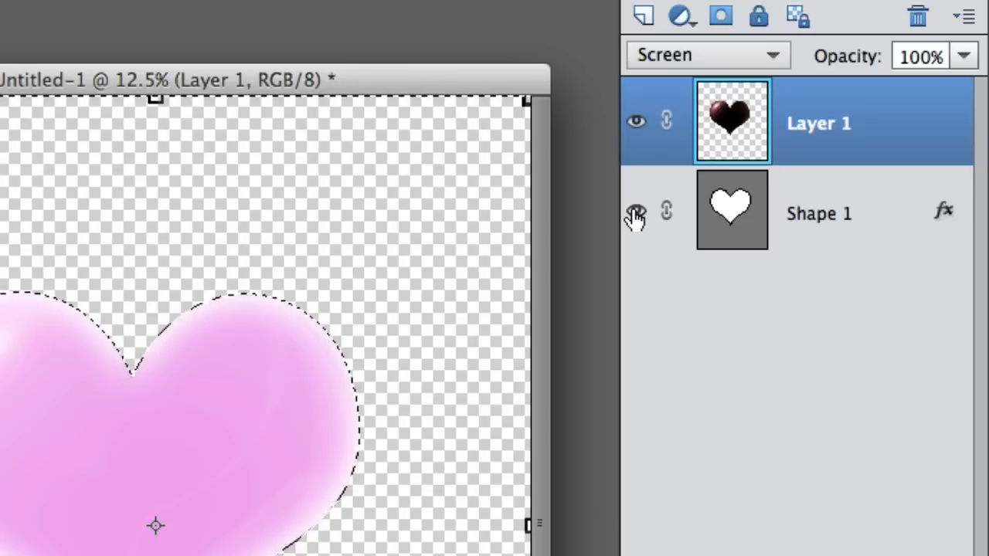
left_click(634, 213)
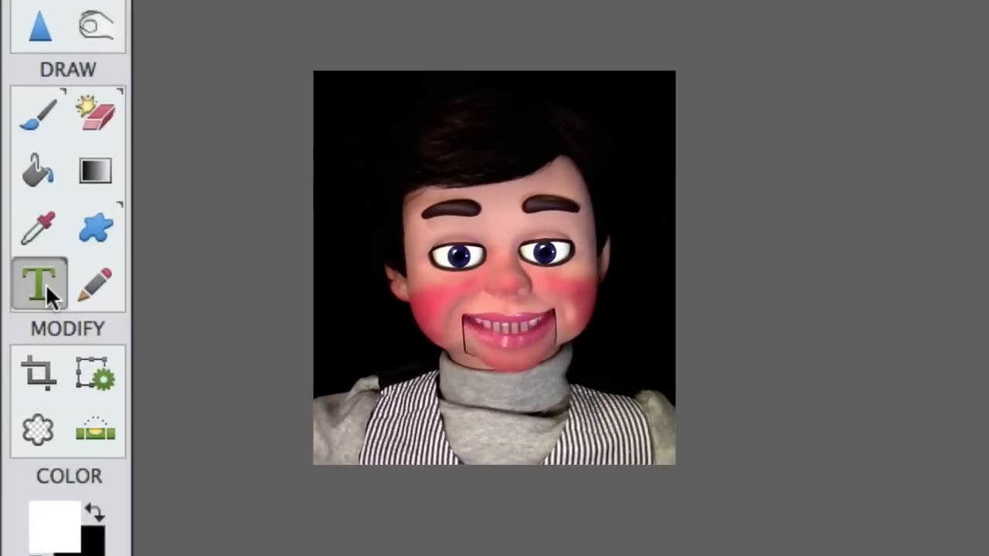
Add the message "Tammy, I Love You! Shane" in Edwardian Script ITC over the heart
left_click(39, 286)
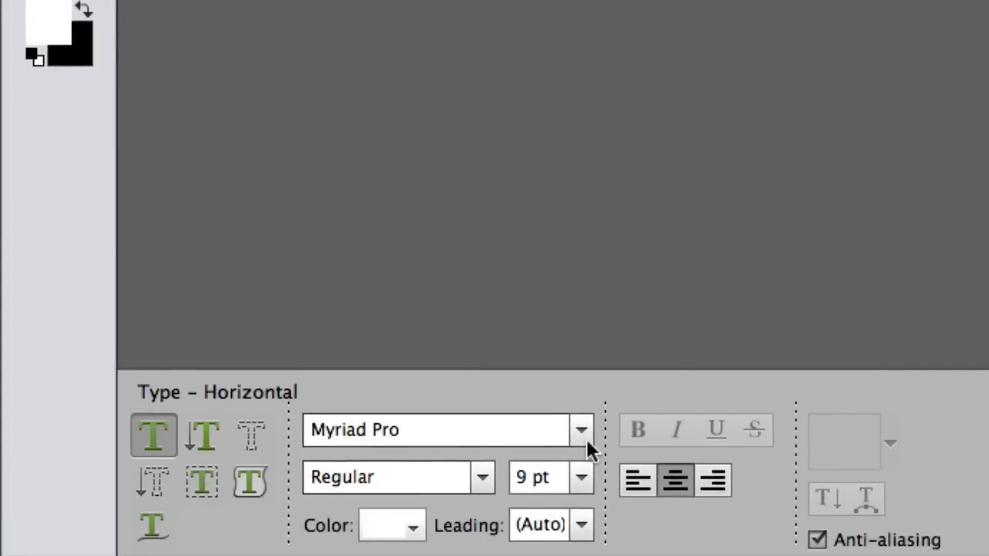
left_click(581, 430)
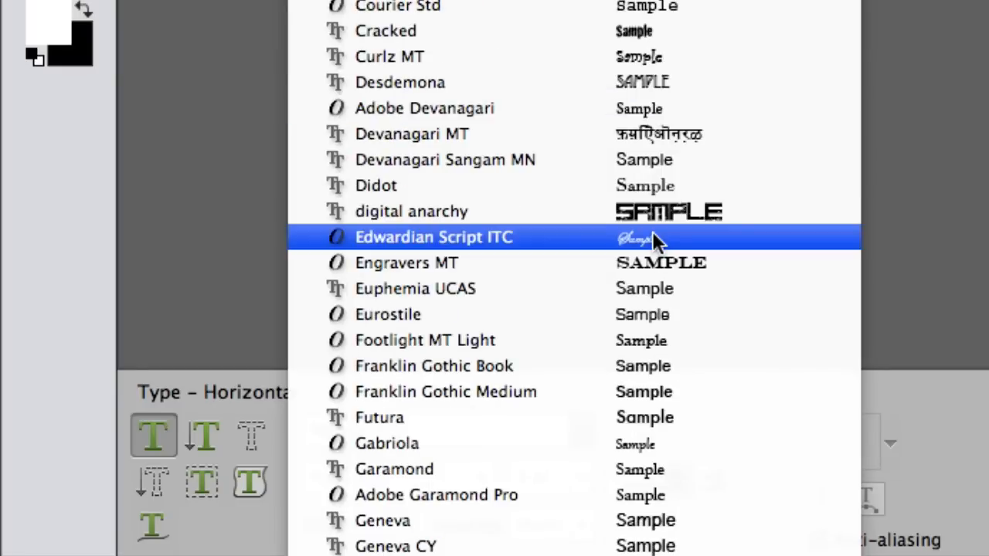
left_click(433, 238)
type("Tamm")
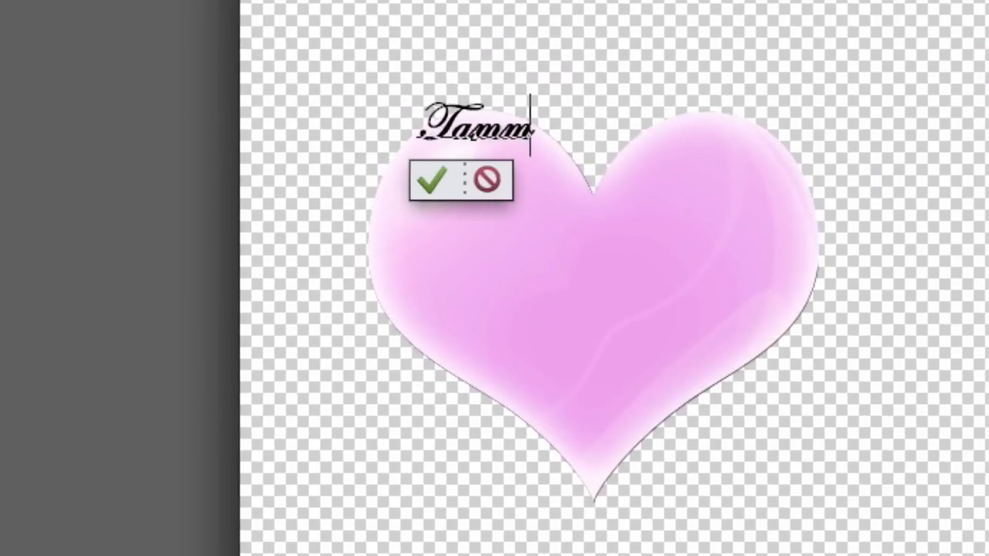
type("y")
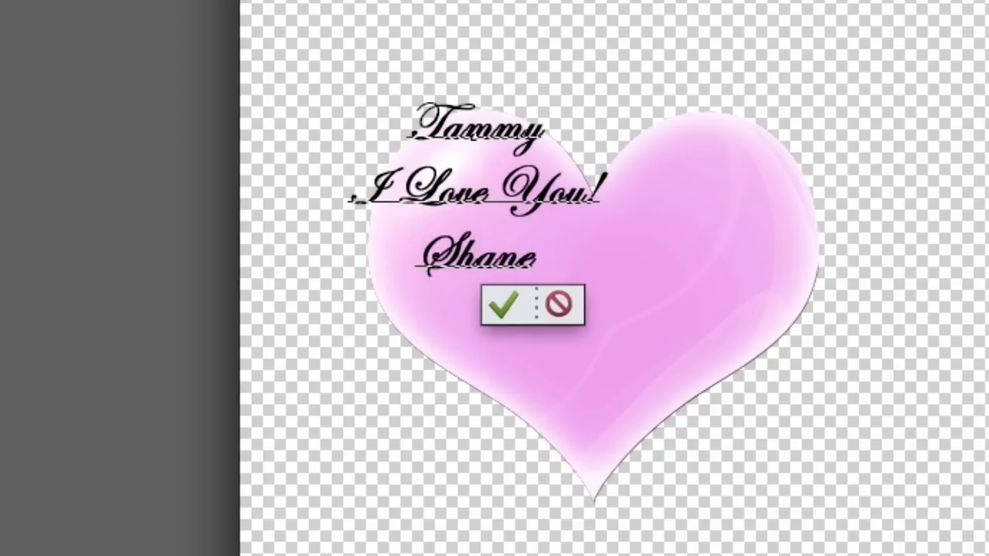
left_click(504, 306)
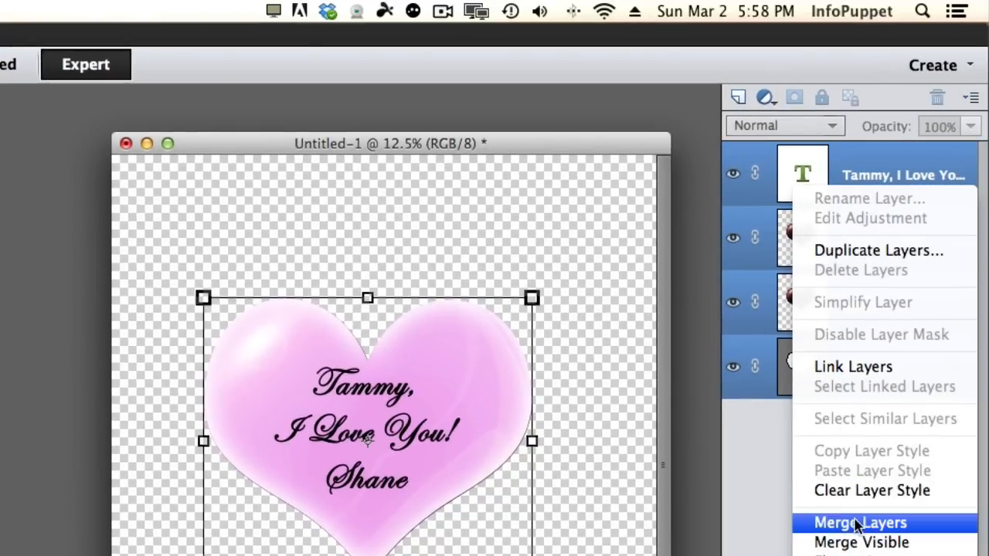
Merge the text, glossy ball and heart layers into one layer
left_click(860, 522)
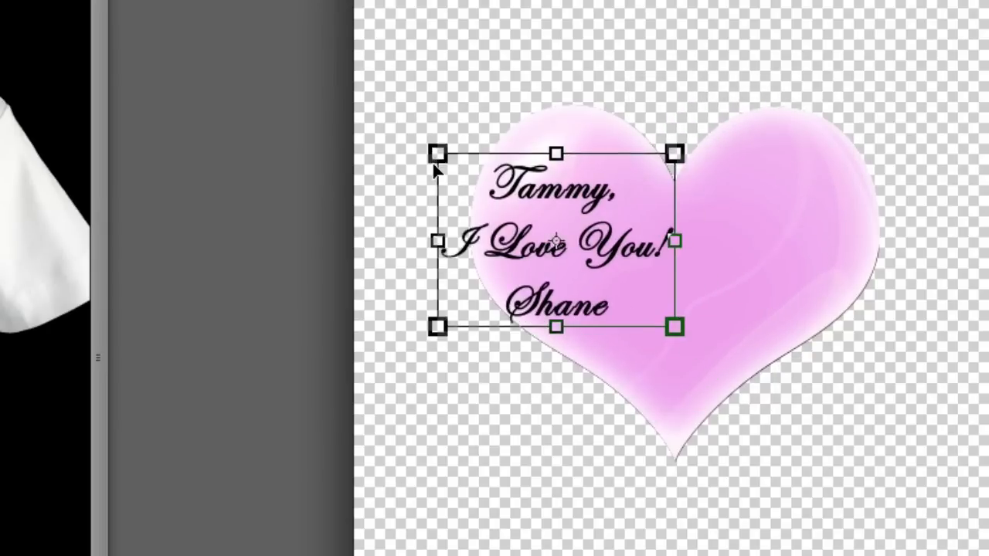
Enlarge the script message below a smaller pink heart and commit them onto the t-shirt chest
left_click_drag(673, 326, 815, 430)
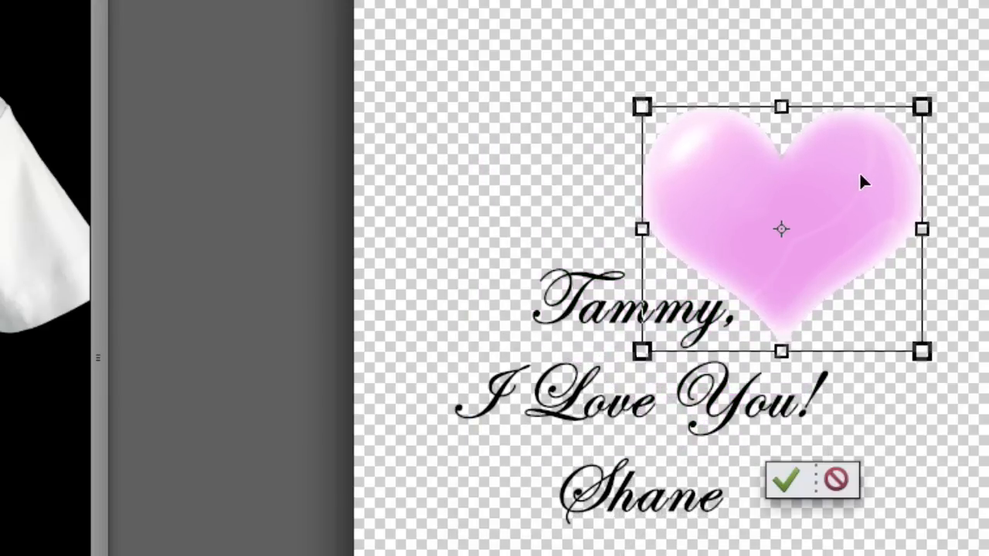
left_click_drag(780, 229, 794, 241)
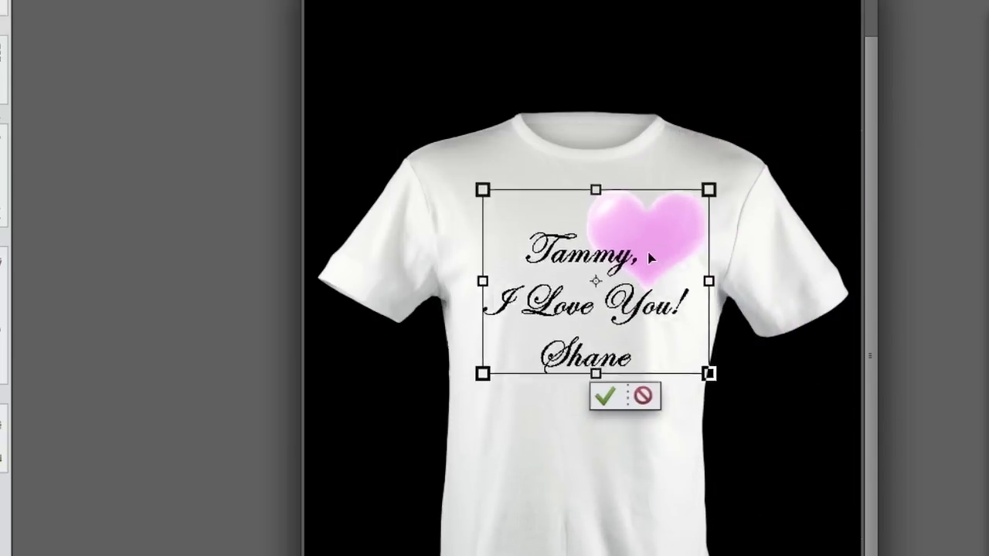
left_click(607, 395)
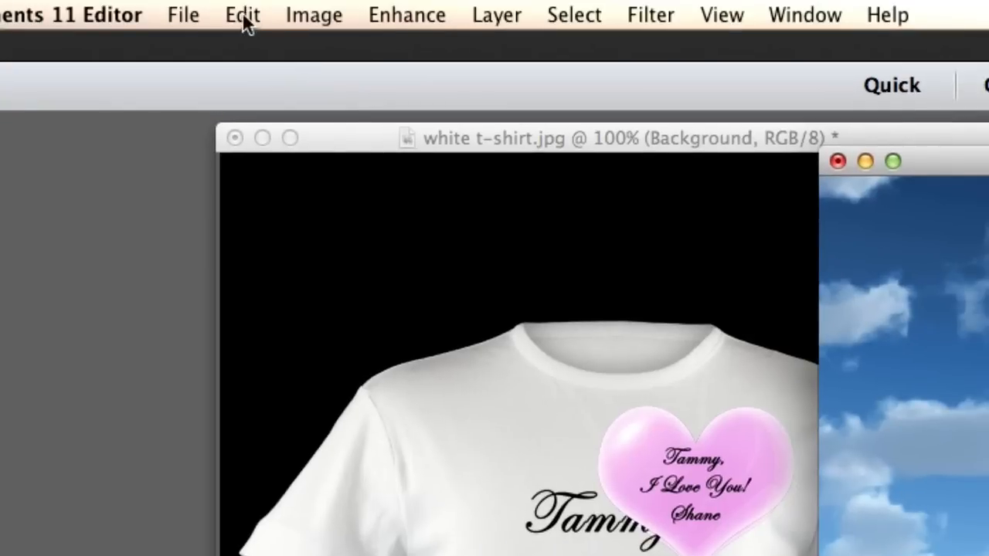
Create a new blank 14 × 14 inch, 300 ppi document and choose its background contents
left_click(182, 14)
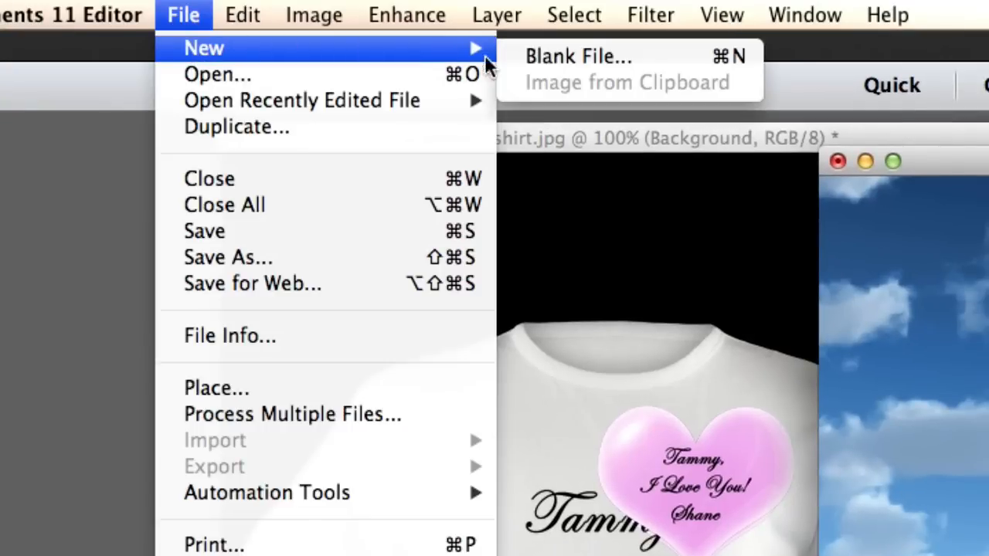
left_click(590, 56)
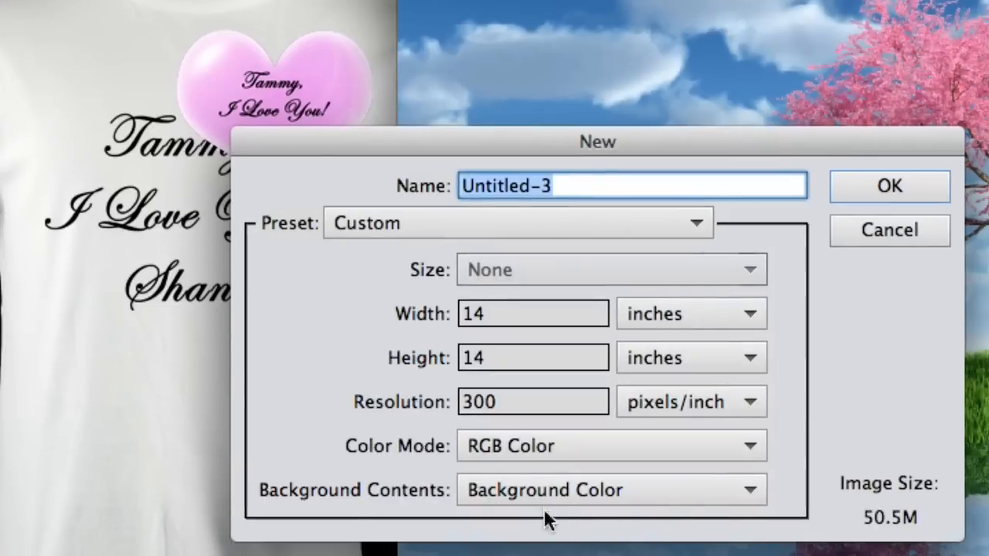
left_click(890, 186)
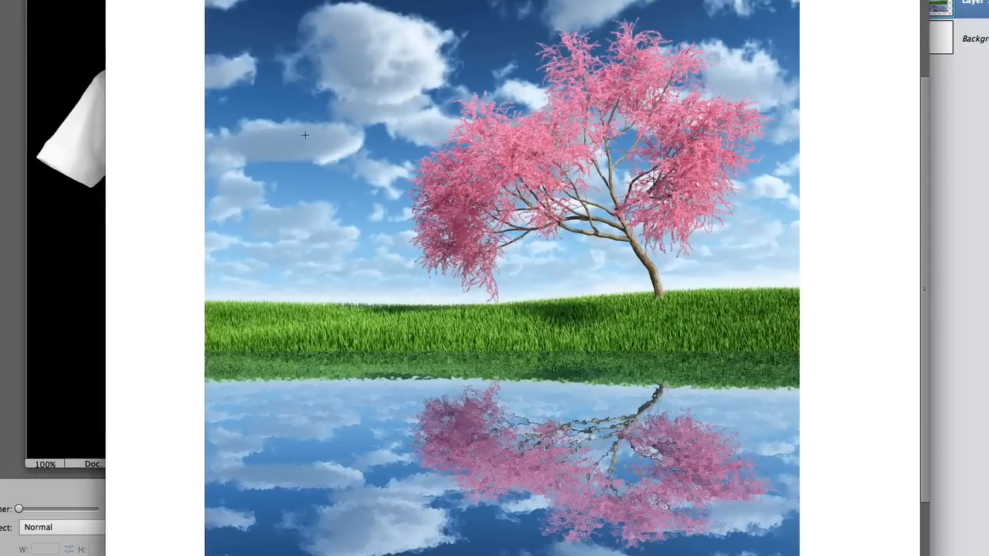
Select an oval around the cherry tree and feather it by 45 pixels for a white vignette
left_click_drag(306, 136, 763, 482)
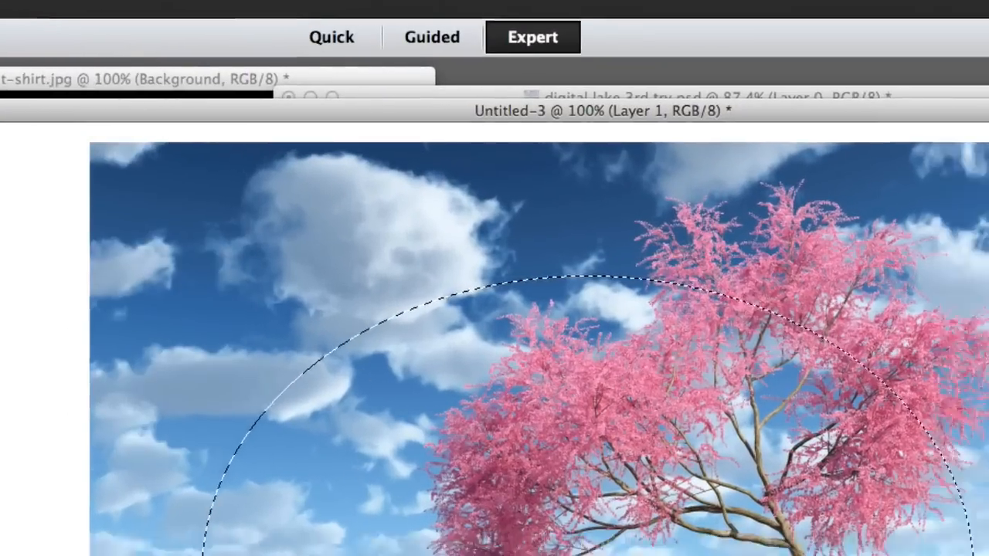
left_click(37, 13)
type("45")
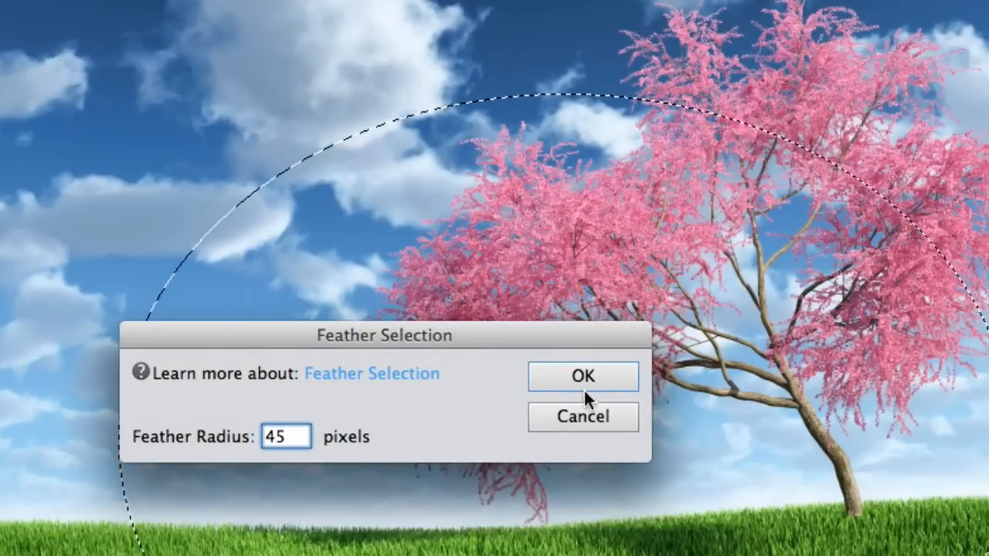
left_click(583, 377)
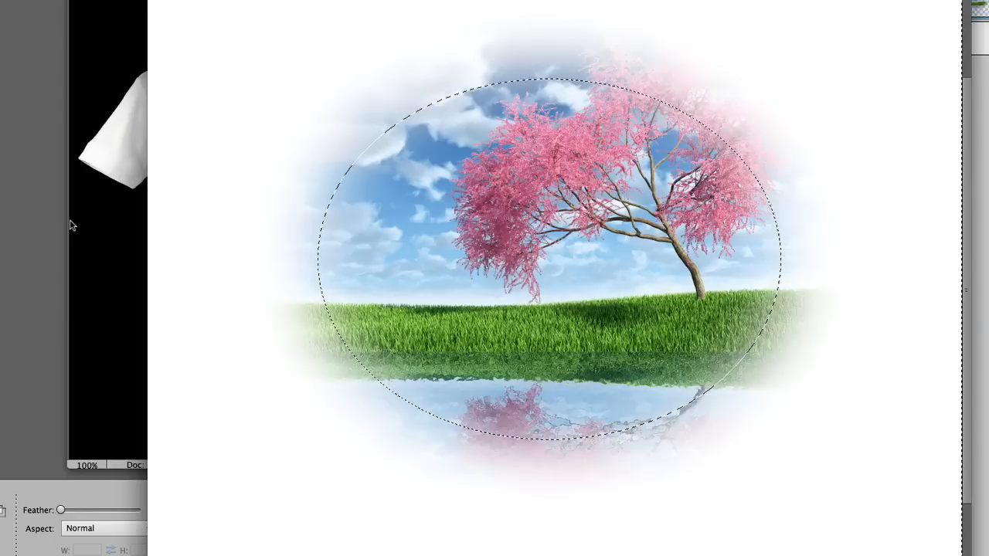
mouse_move(179, 37)
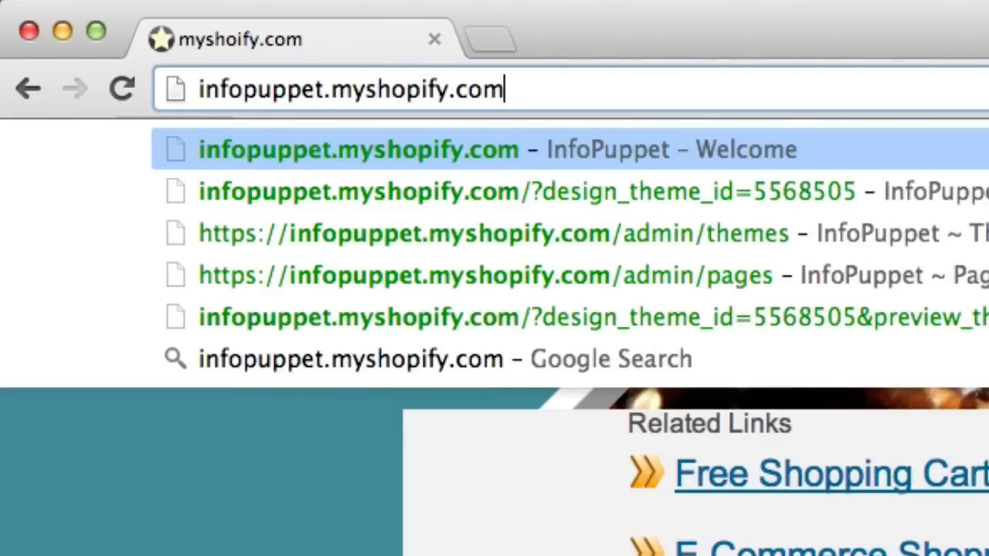
Go to the InfoPuppet store home and open the 'Your Graphic Here' tee
left_click(358, 148)
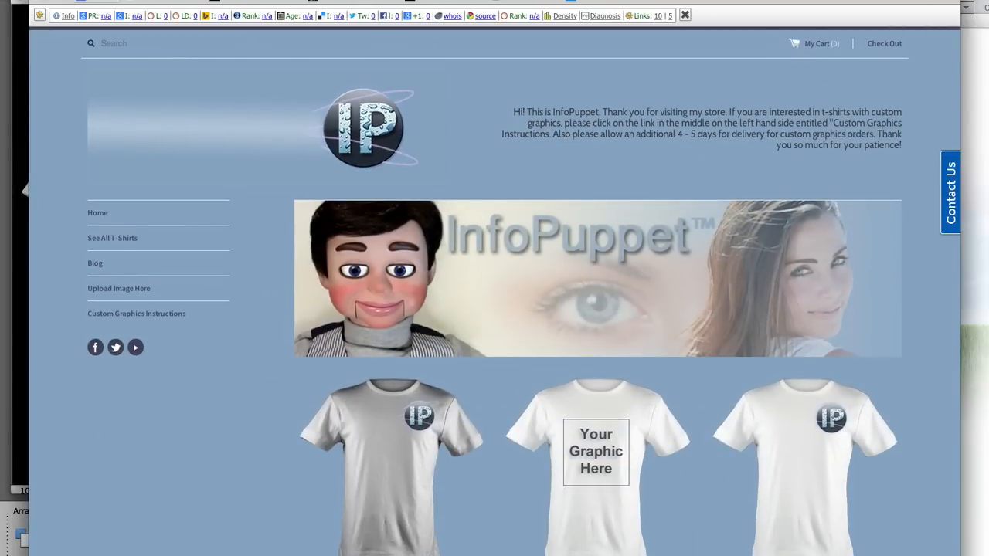
mouse_move(414, 289)
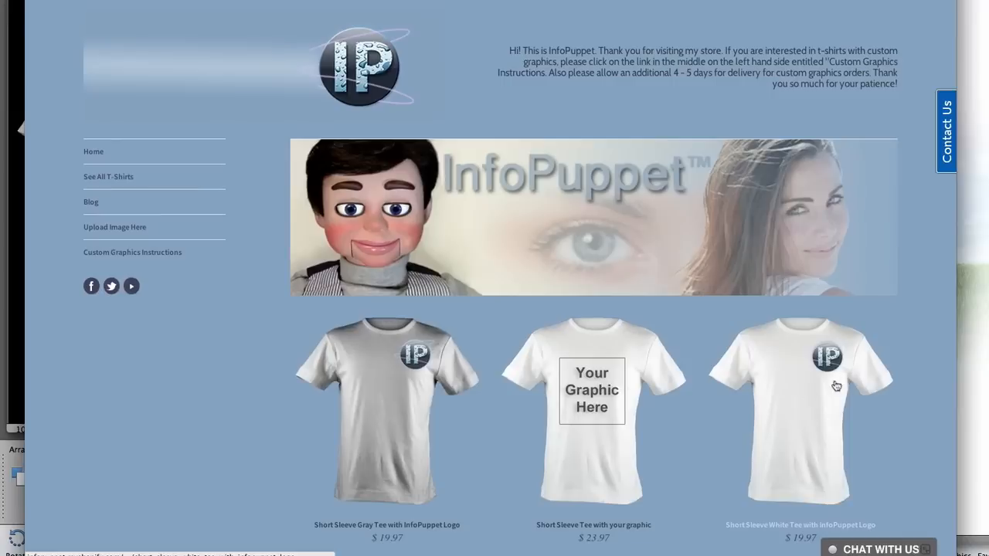
left_click(595, 410)
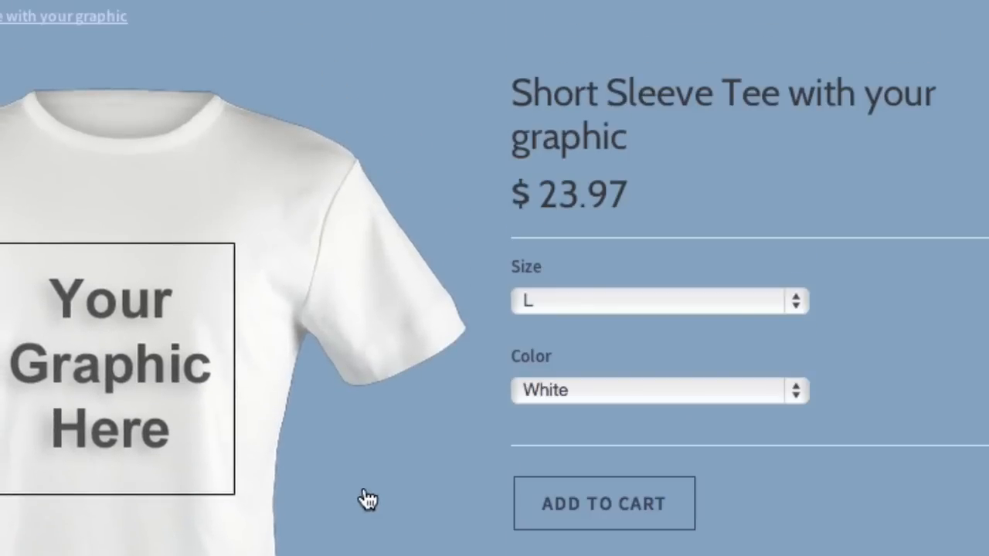
left_click(662, 300)
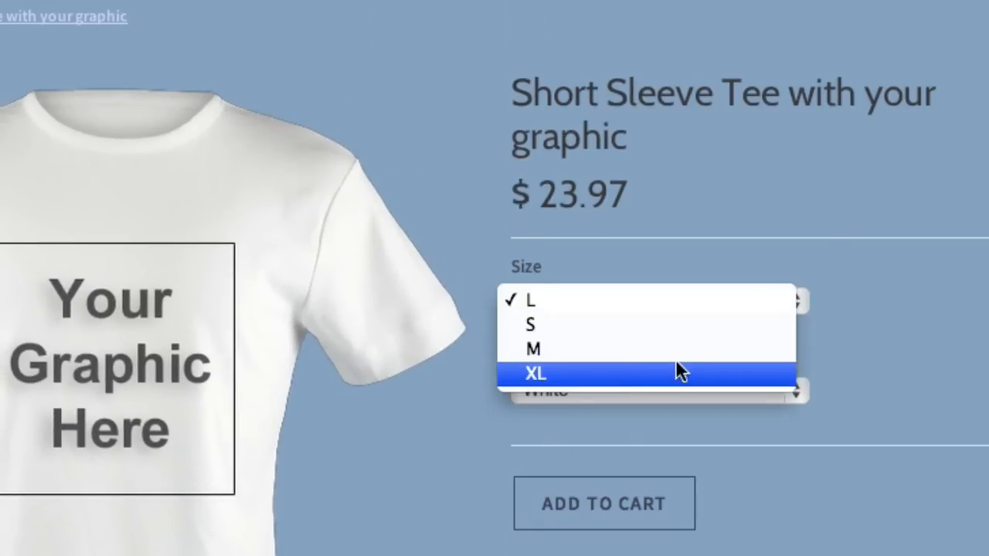
Keep size L, choose Gray, and add the tee to the cart
left_click(531, 300)
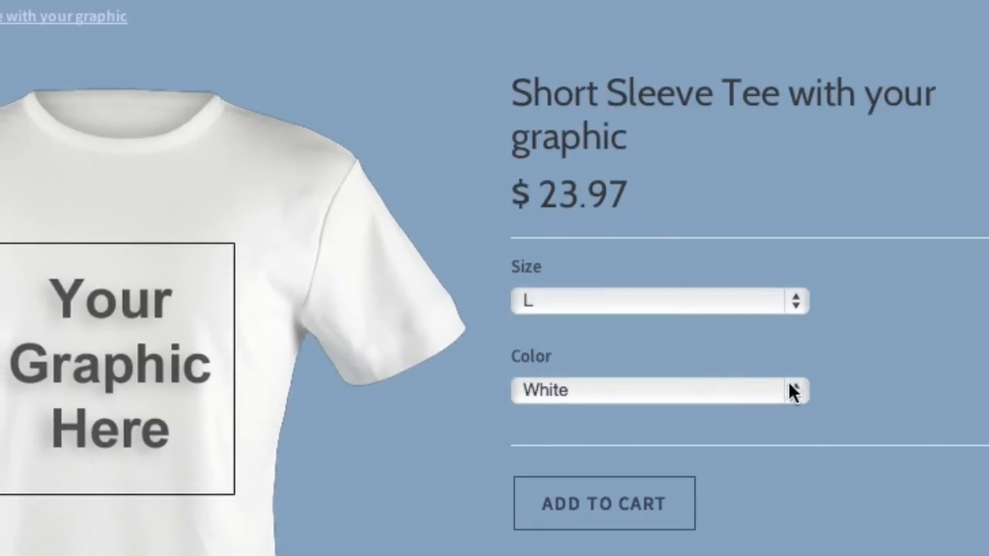
left_click(659, 389)
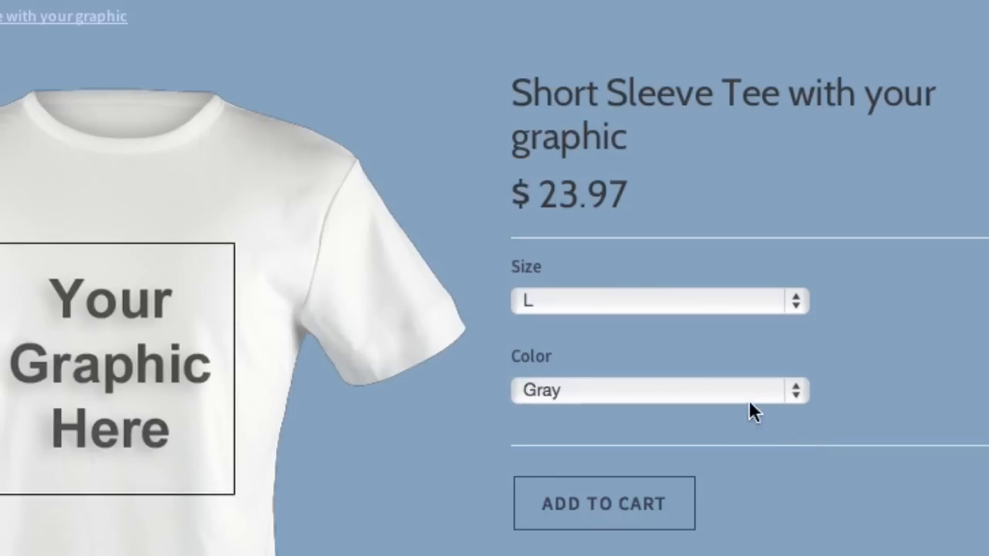
left_click(661, 389)
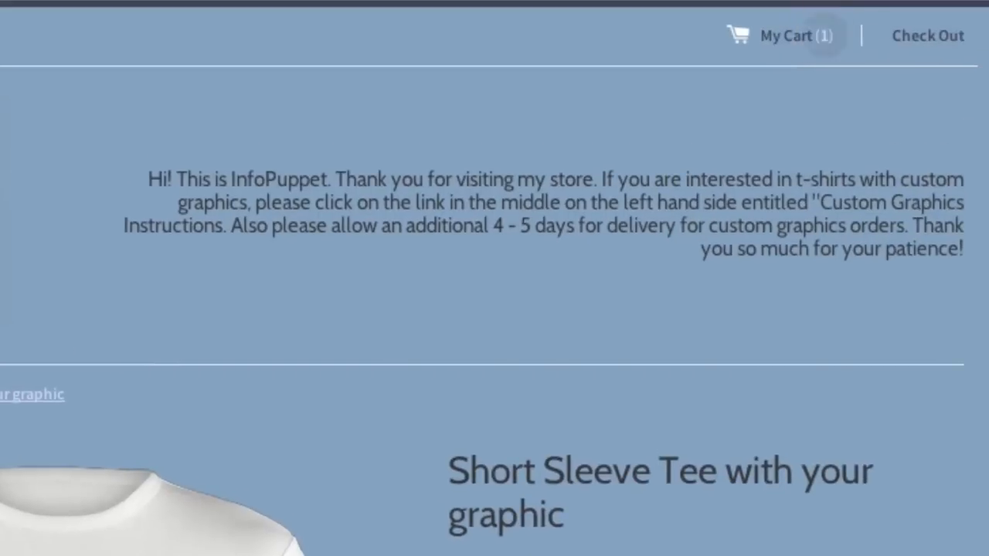
Open the Upload Image Here order form from the store's left navigation
left_click(791, 36)
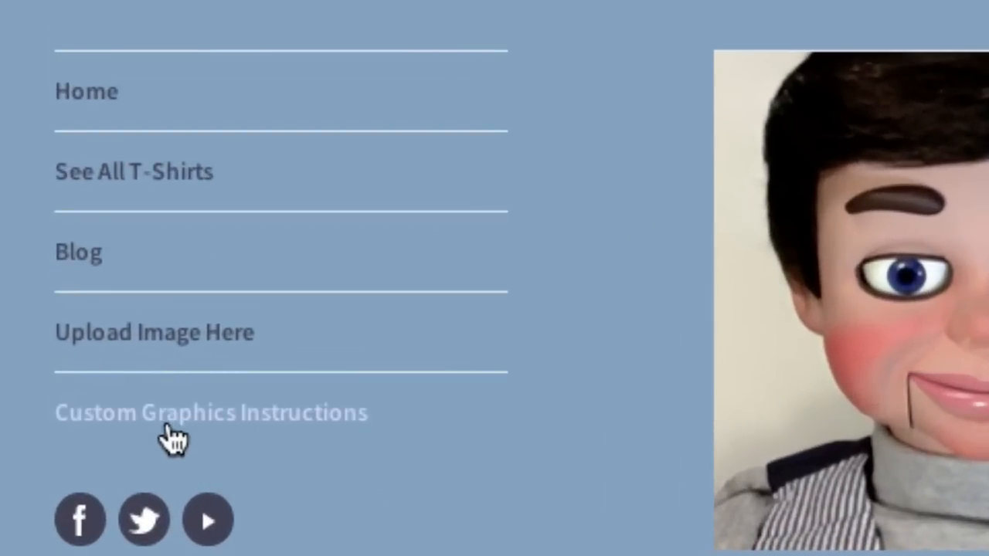
mouse_move(188, 358)
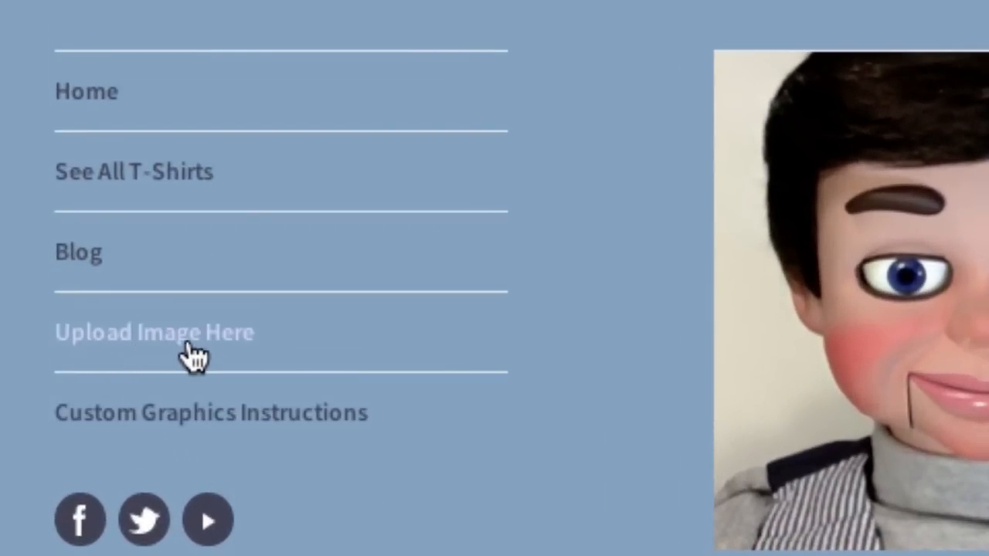
mouse_move(152, 435)
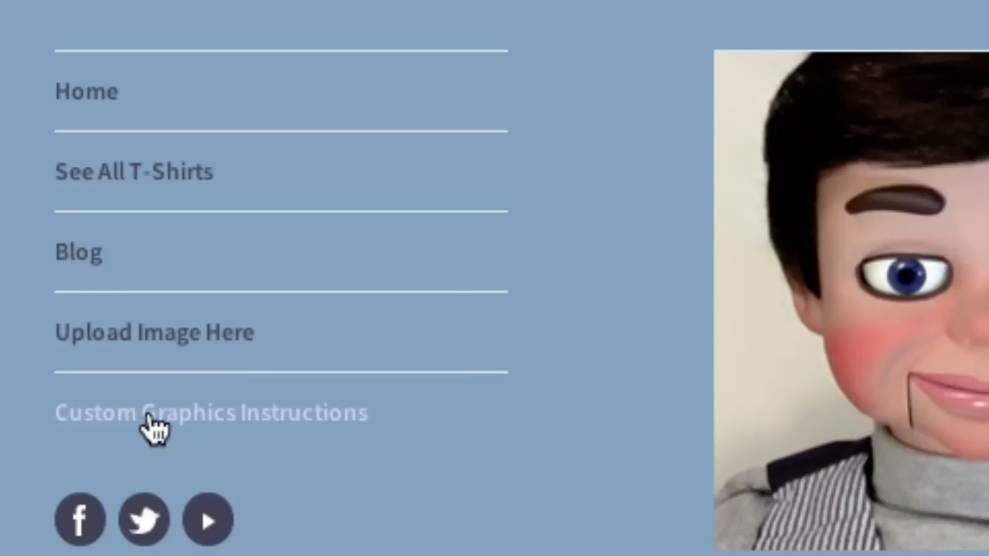
mouse_move(290, 445)
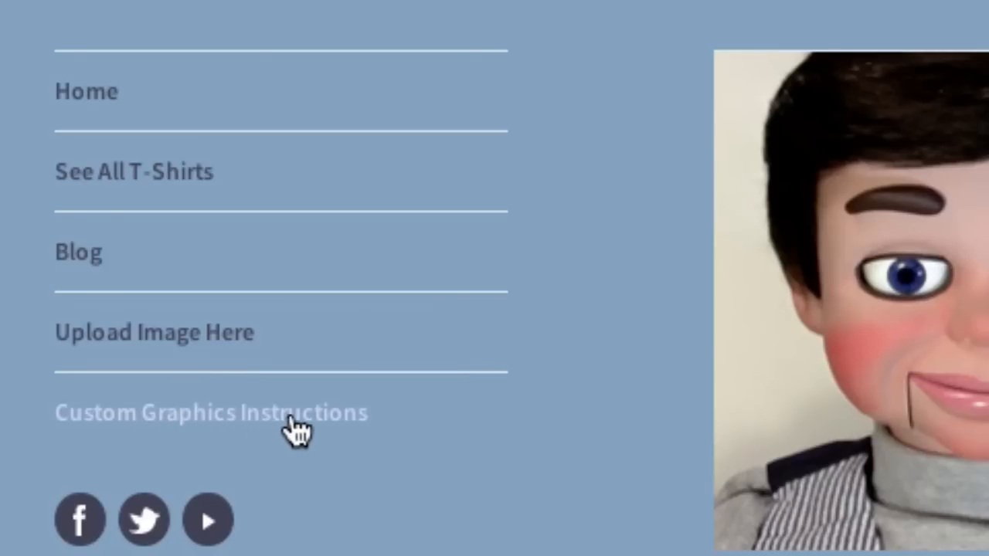
mouse_move(161, 357)
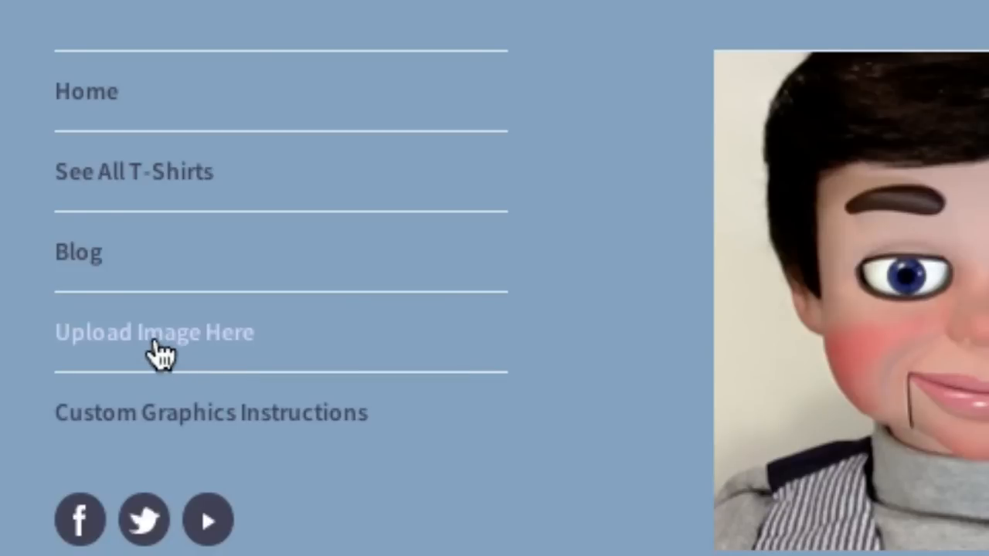
left_click(155, 332)
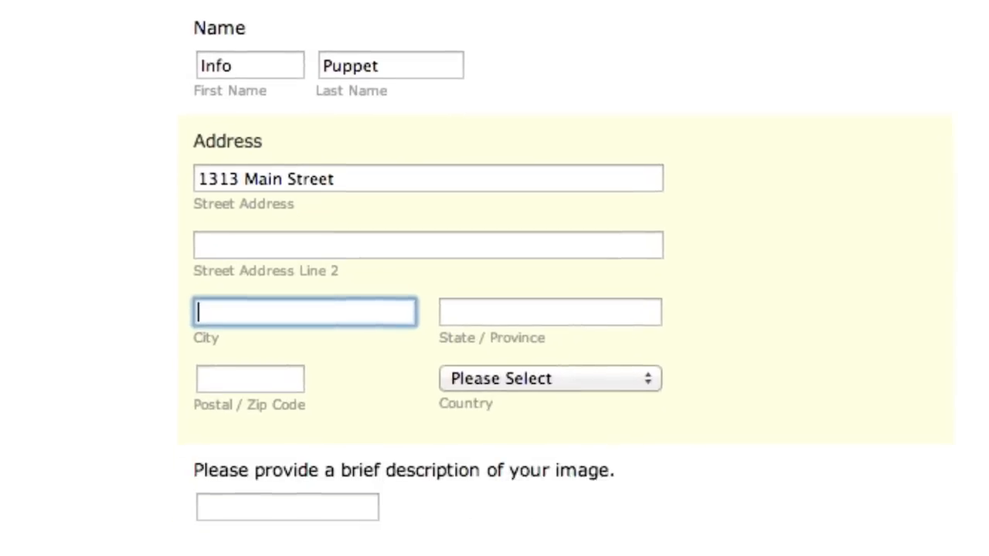
Finish the form's address fields and start choosing a graphic file to upload
type("21444")
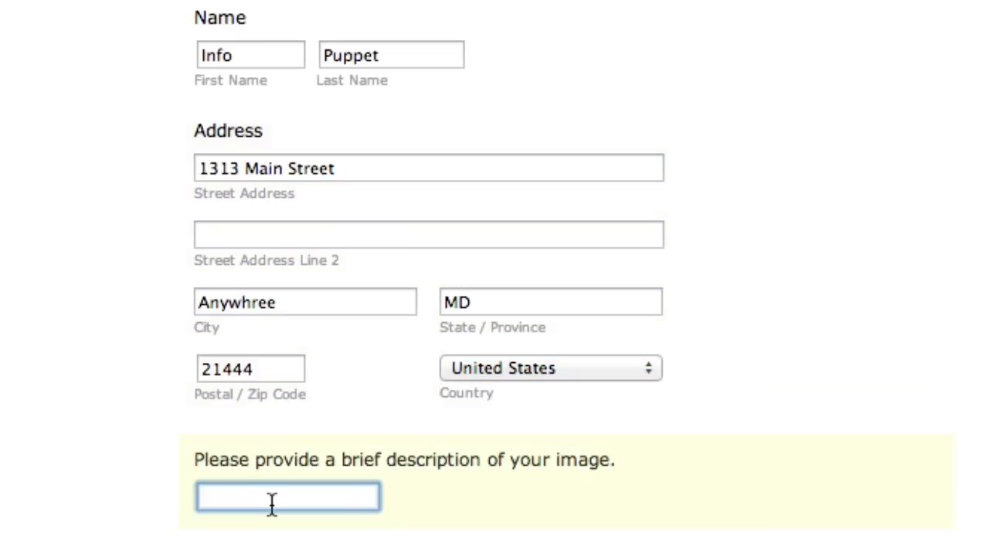
scroll("down", 3)
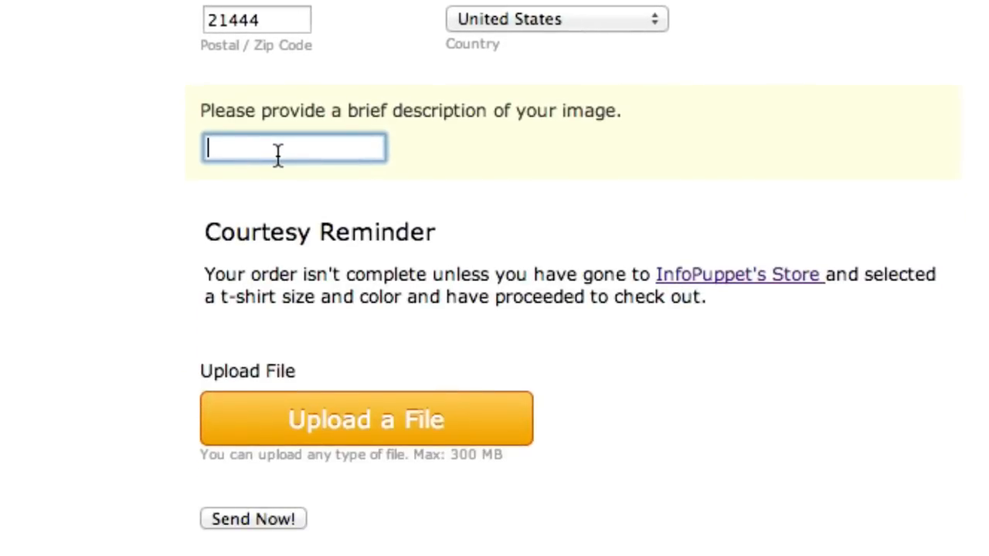
mouse_move(311, 152)
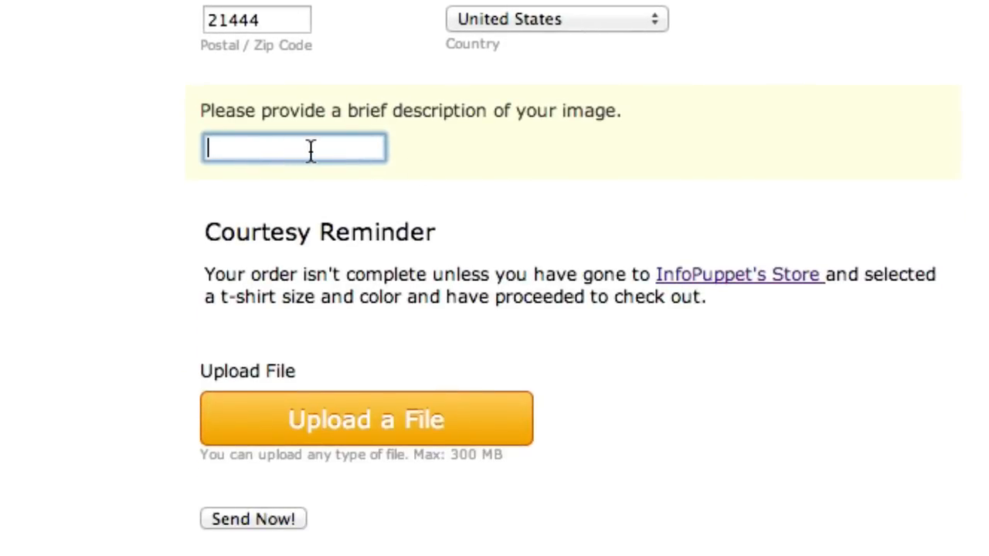
left_click(365, 419)
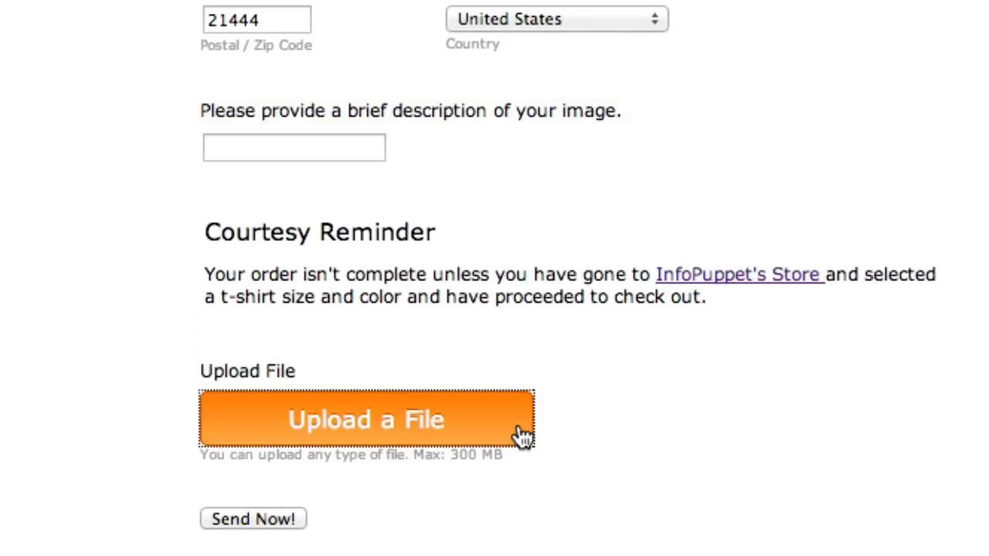
left_click(361, 421)
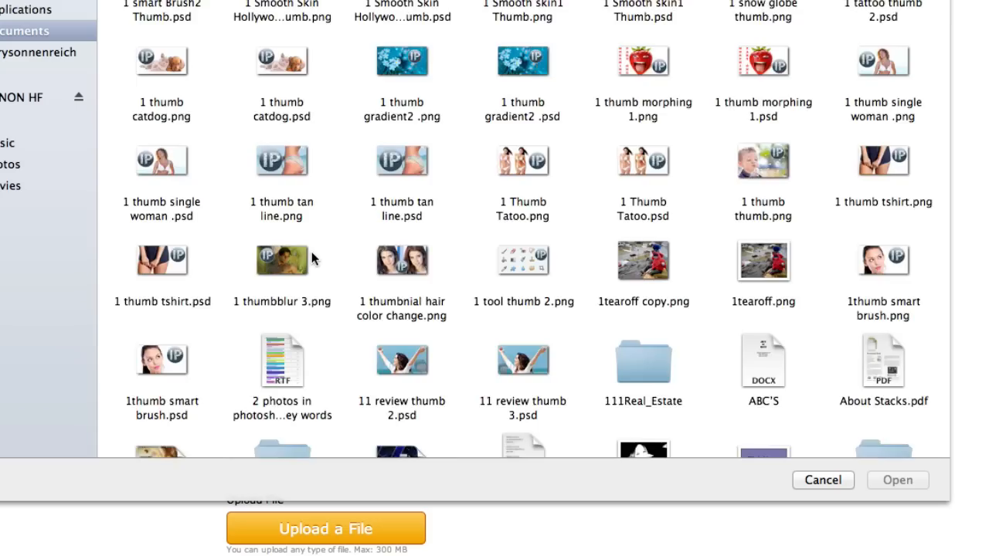
Attach 'sun ray thumb.png' and describe it as 'Forrest with sun rays'
scroll("down", 3)
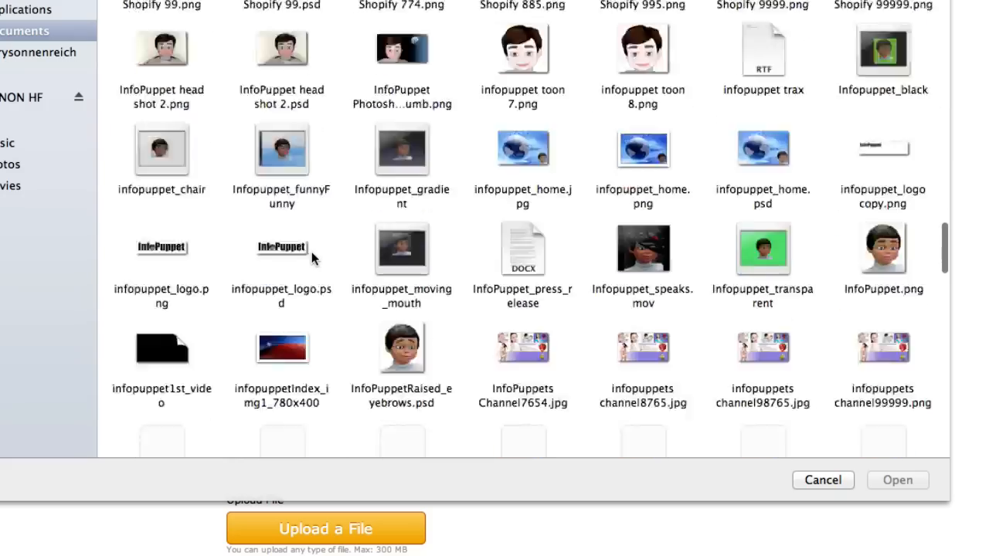
scroll("down", 3)
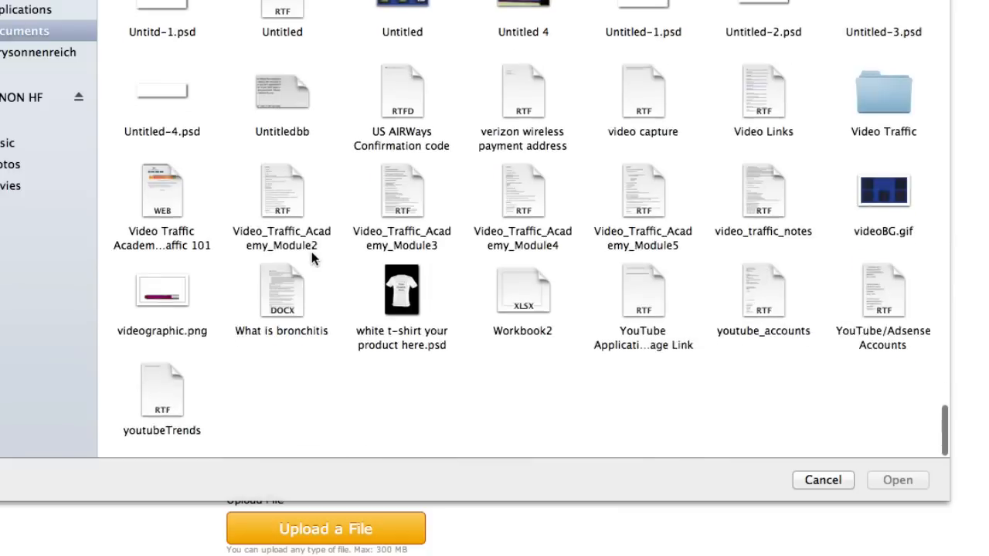
scroll("down", 3)
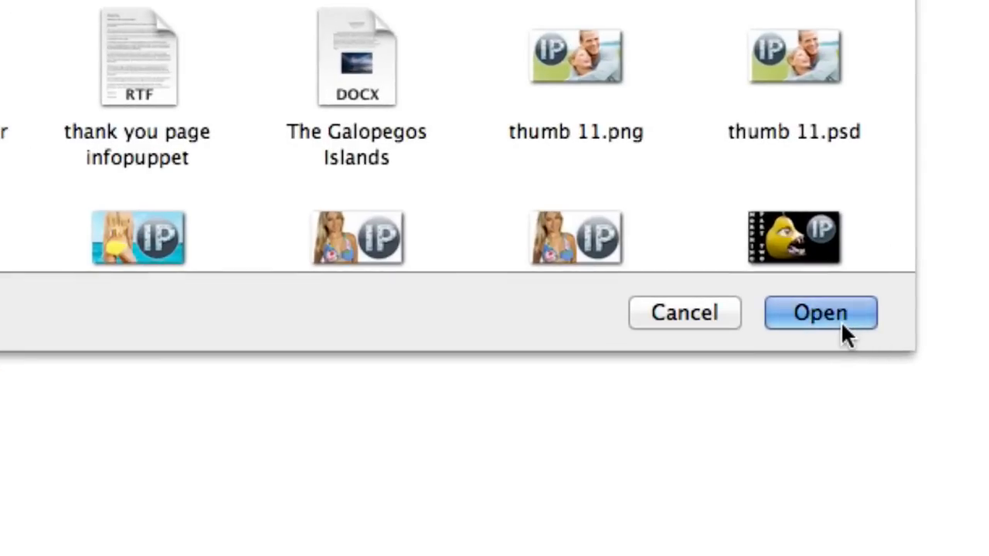
left_click(822, 312)
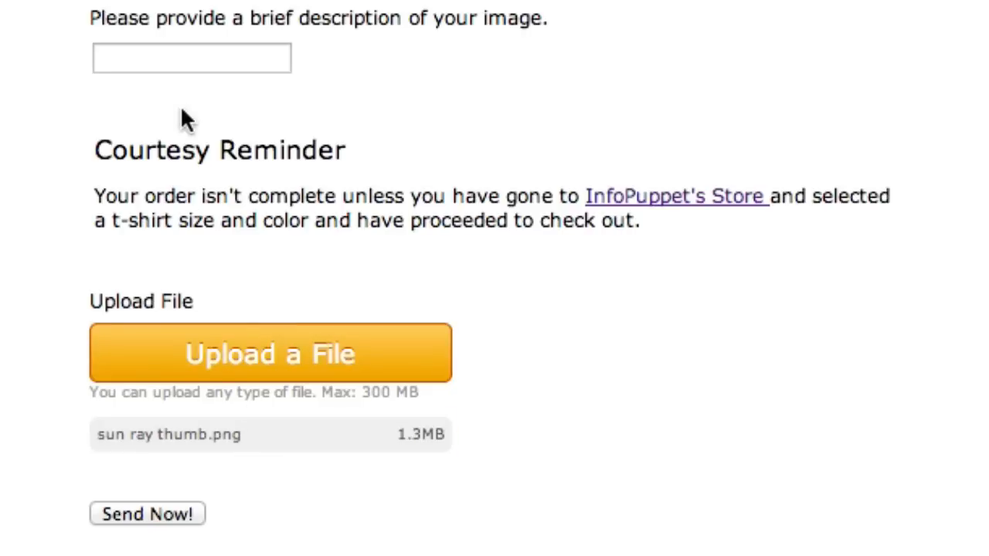
type("Forrest with sun rays")
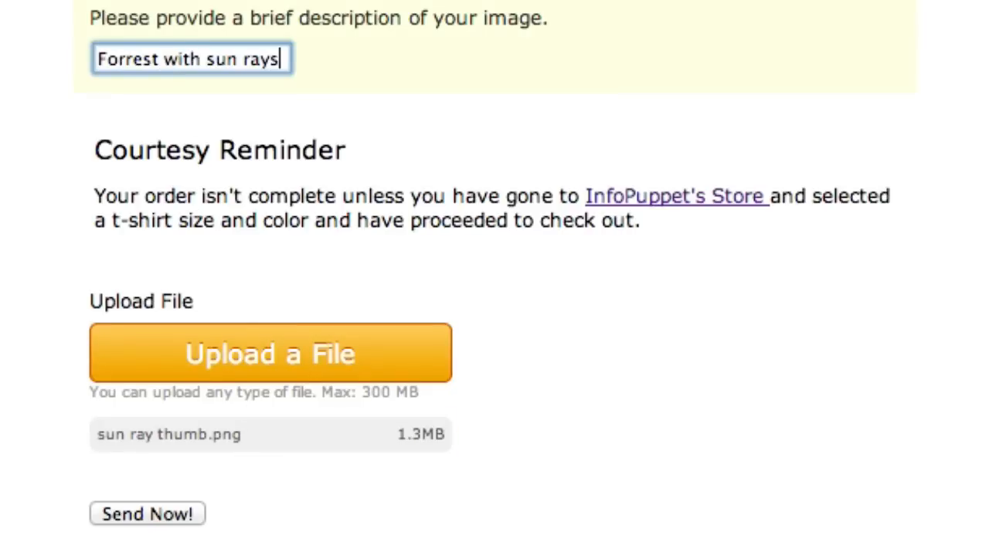